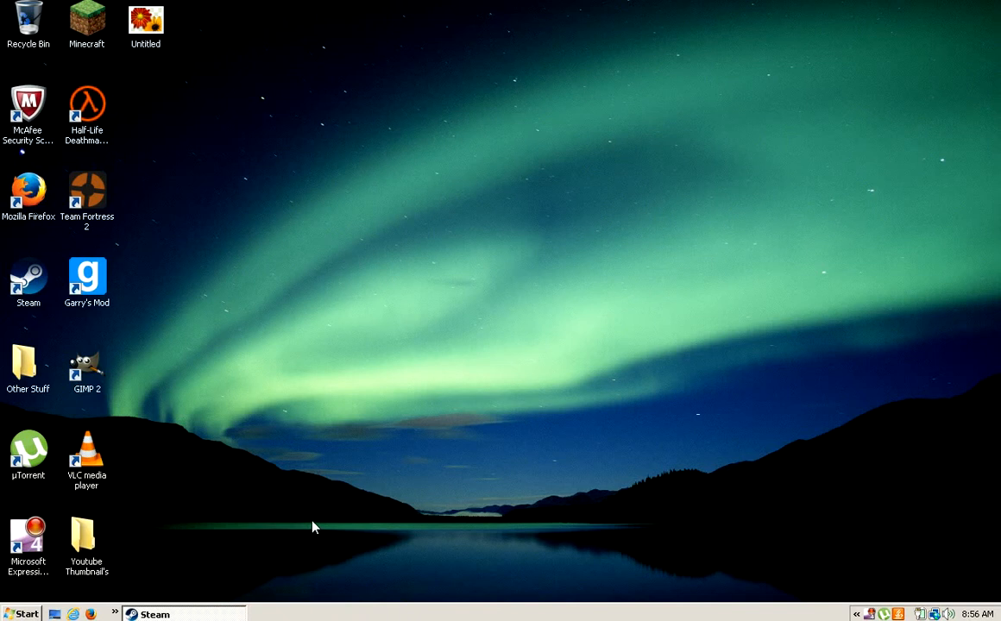
{"action": "mouse_move", "coordinate": [14, 600]}
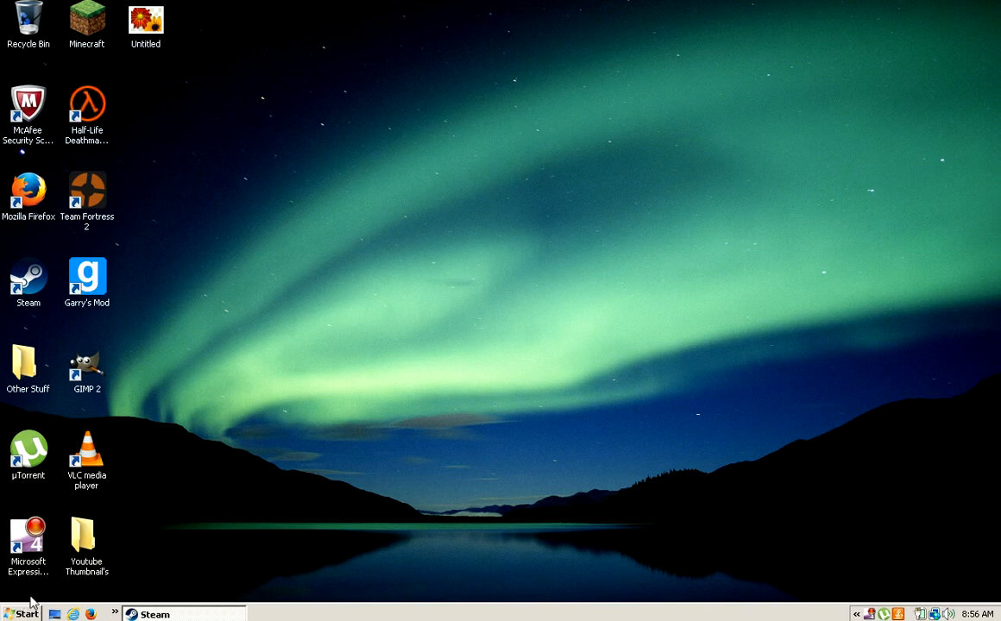
{"action": "mouse_move", "coordinate": [43, 594]}
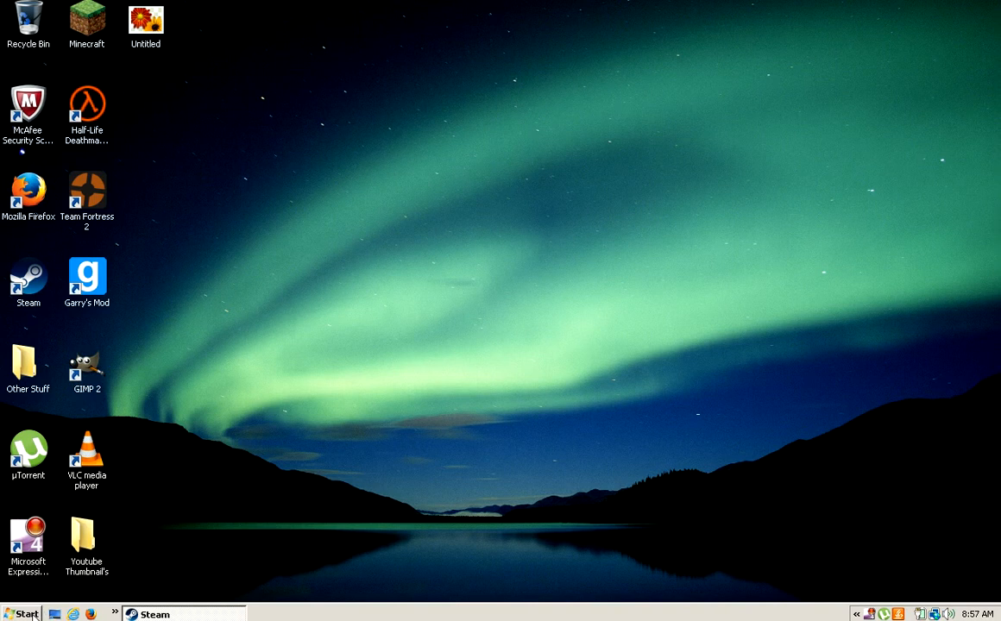
Launch Firefox and search Google for 'tf2mate'.
{"action": "left_click", "coordinate": [20, 614]}
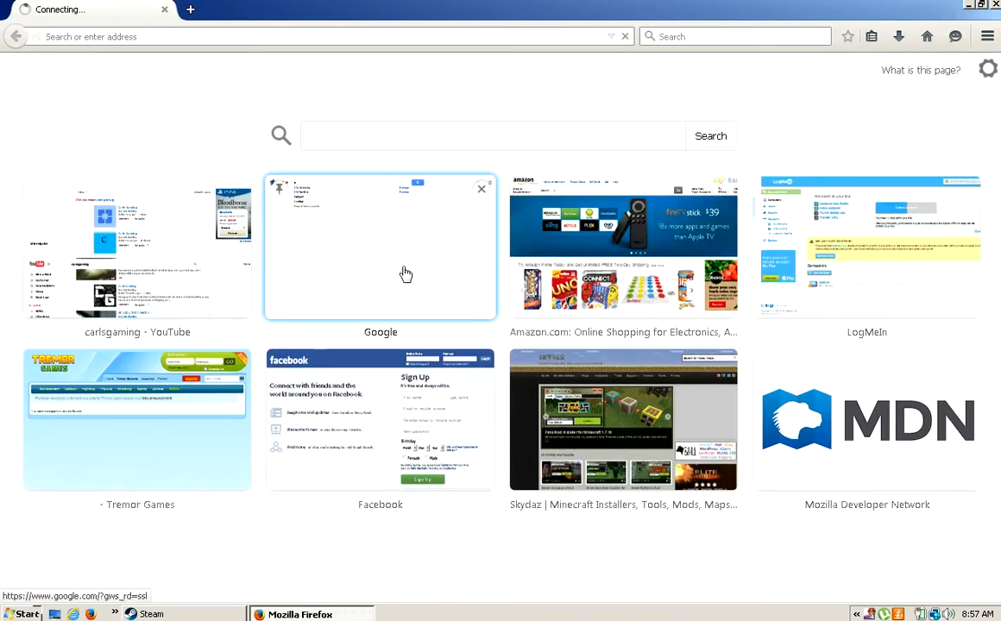
{"action": "left_click", "coordinate": [380, 245]}
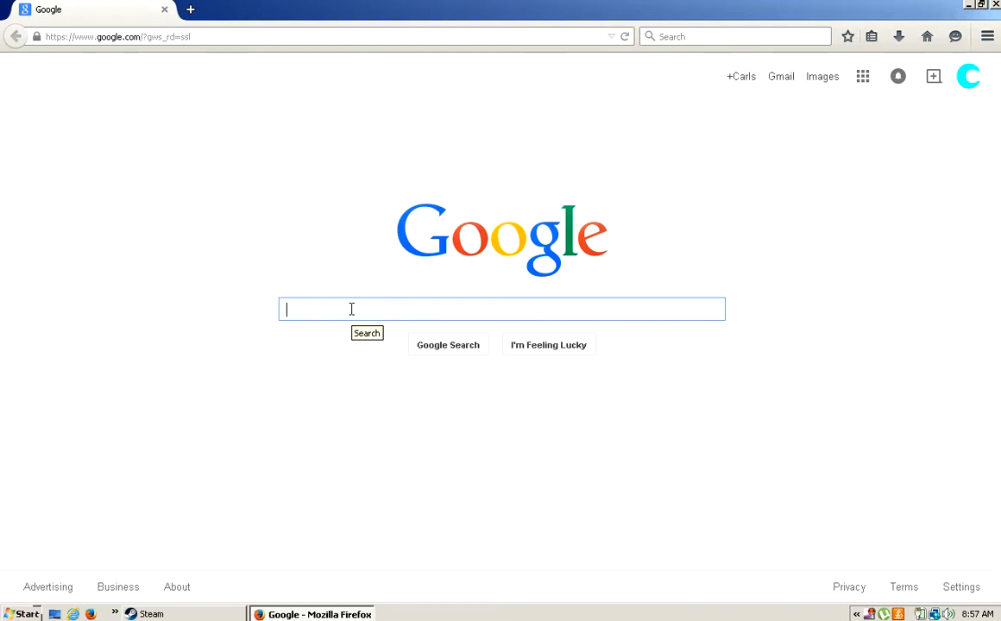
{"action": "type", "text": "t"}
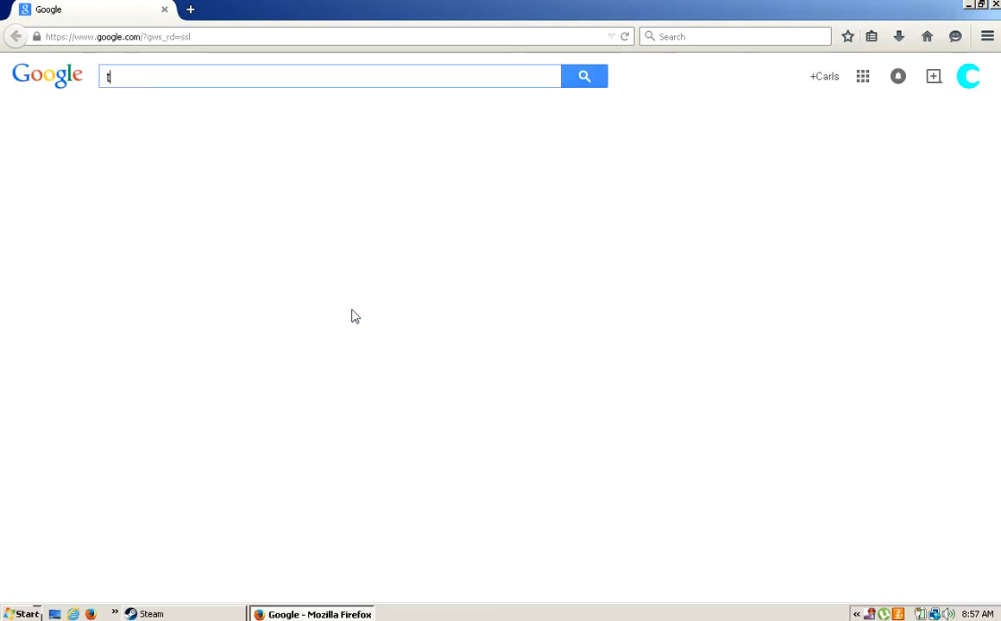
{"action": "type", "text": "f2mate"}
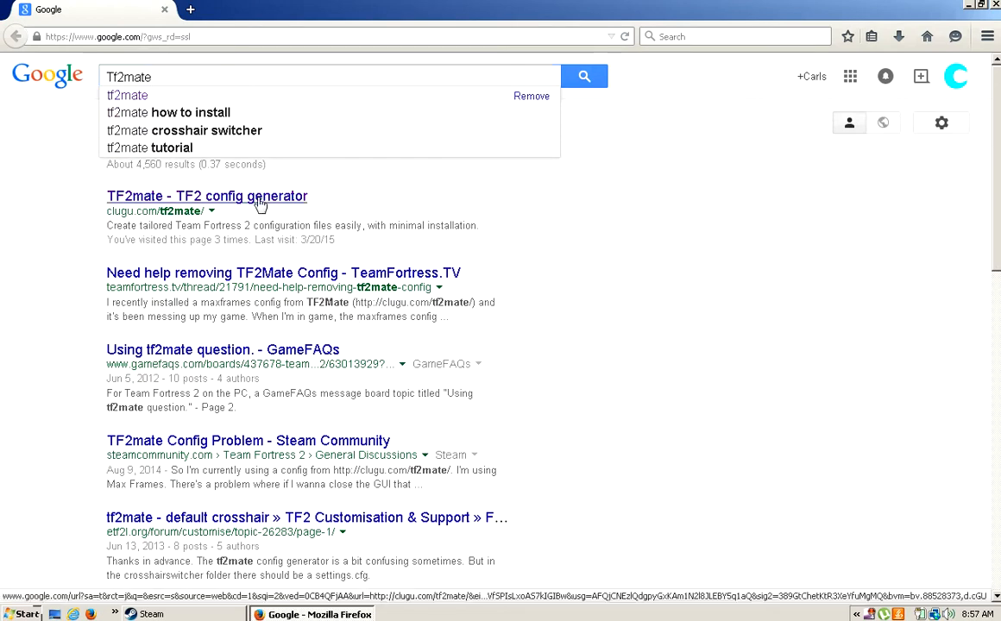
Go to the TF2mate generator and choose Chris' maxframes graphics config.
{"action": "left_click", "coordinate": [207, 197]}
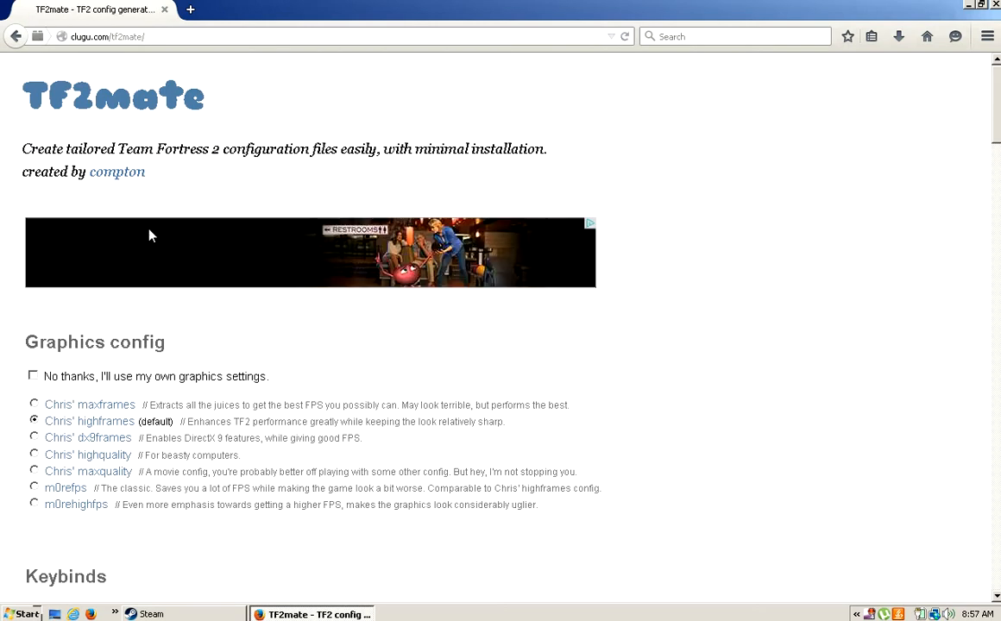
{"action": "scroll", "scroll_direction": "down", "scroll_amount": 3}
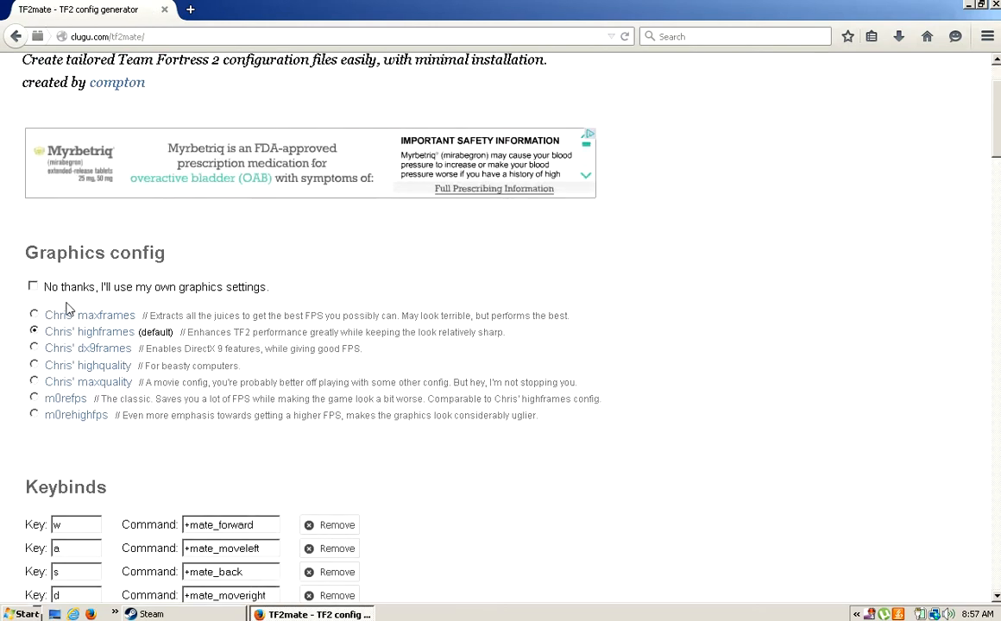
{"action": "left_click", "coordinate": [34, 314]}
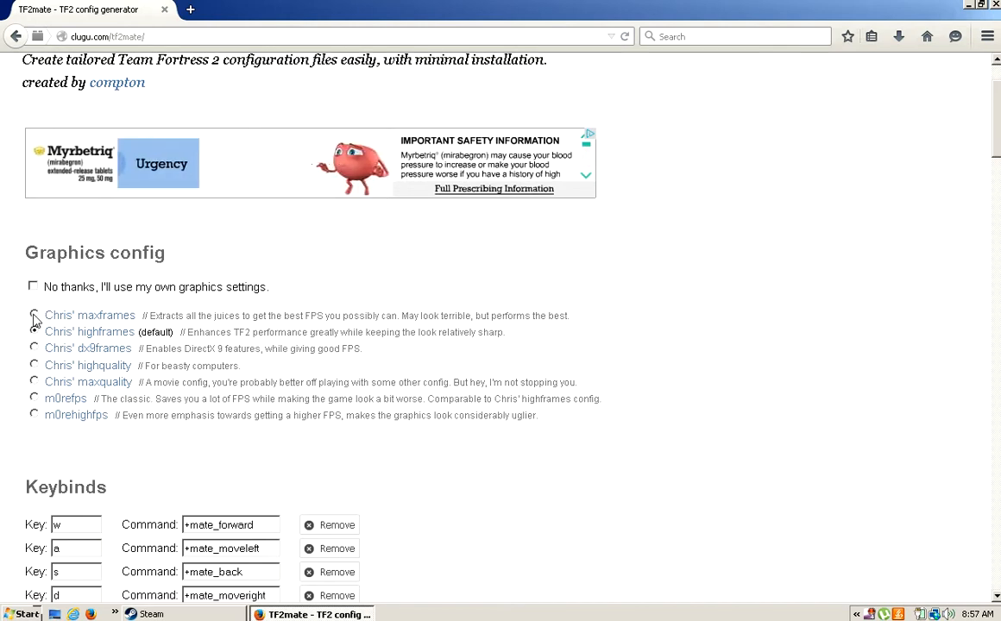
{"action": "left_click", "coordinate": [34, 314]}
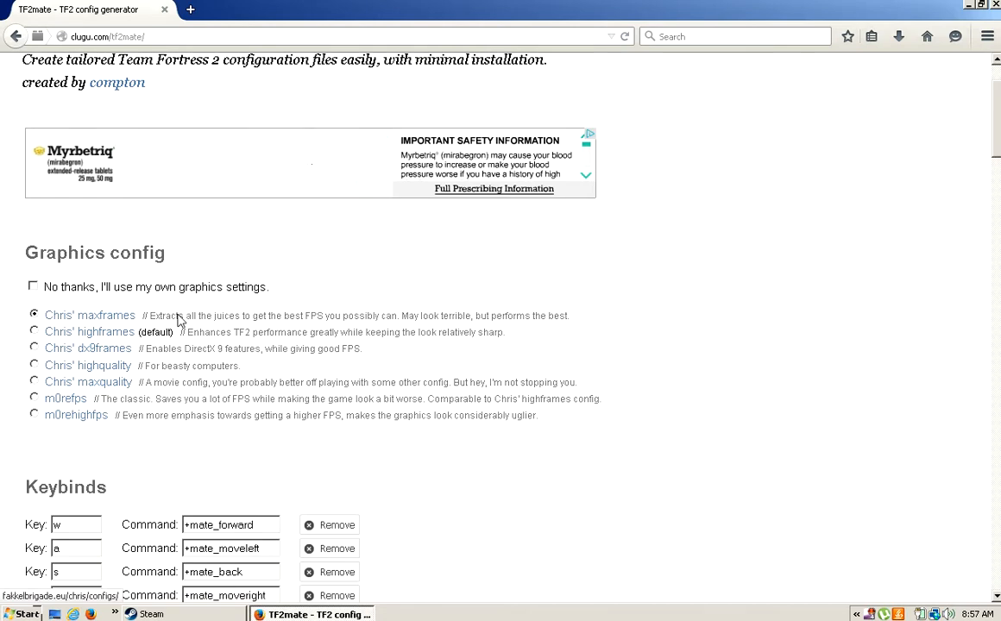
Review the keybinds section further down the page.
{"action": "scroll", "scroll_direction": "down", "scroll_amount": 3}
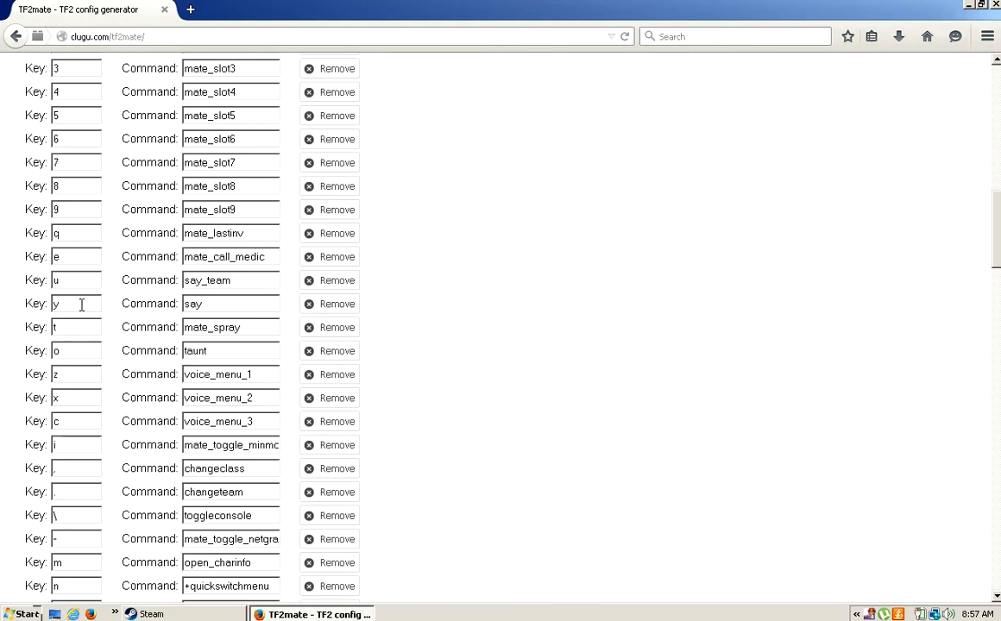
{"action": "mouse_move", "coordinate": [93, 309]}
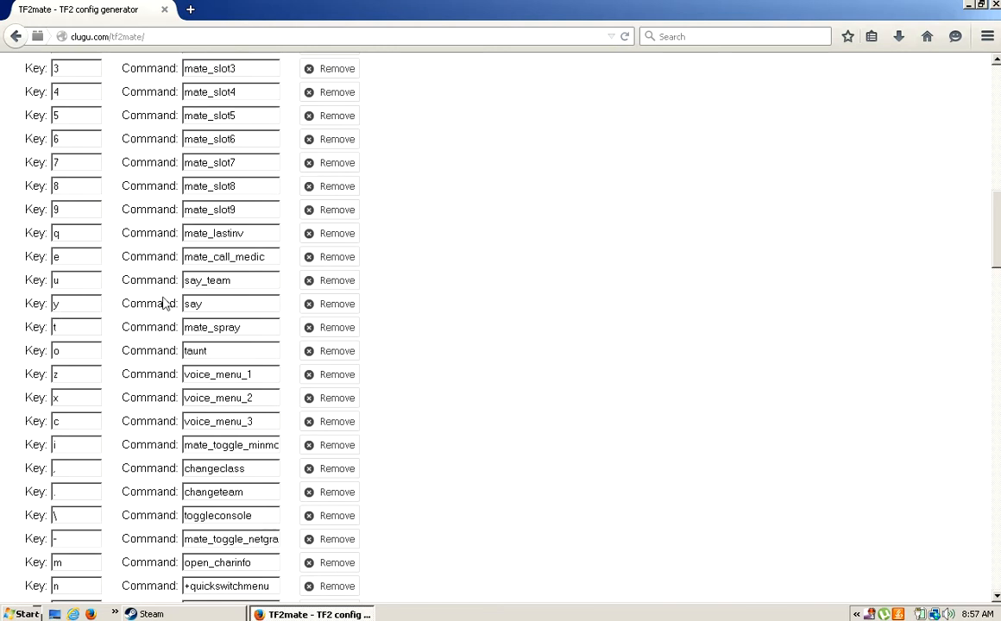
{"action": "left_click", "coordinate": [76, 304]}
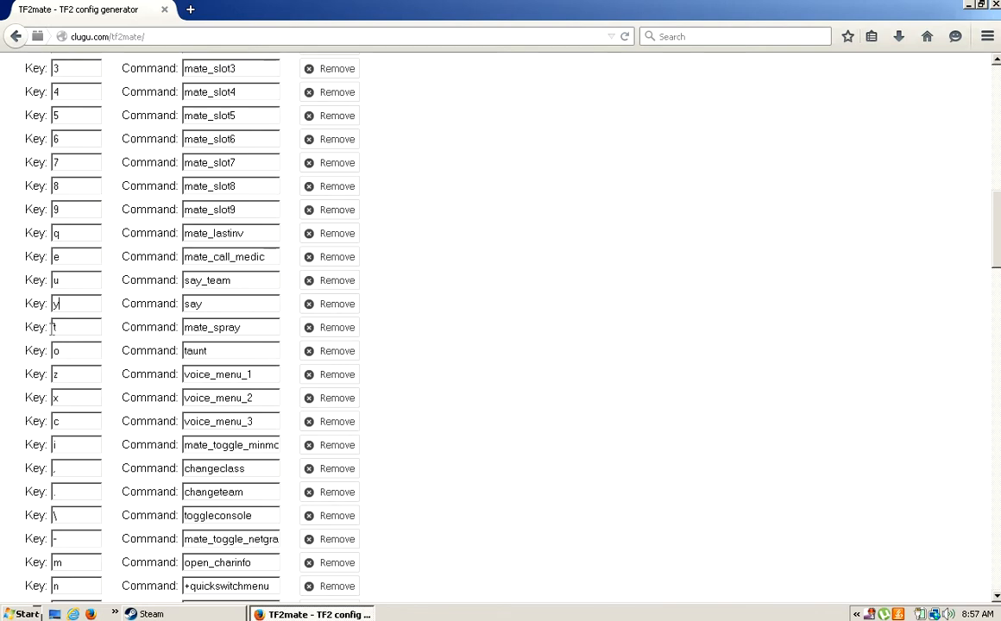
{"action": "scroll", "scroll_direction": "down", "scroll_amount": 3}
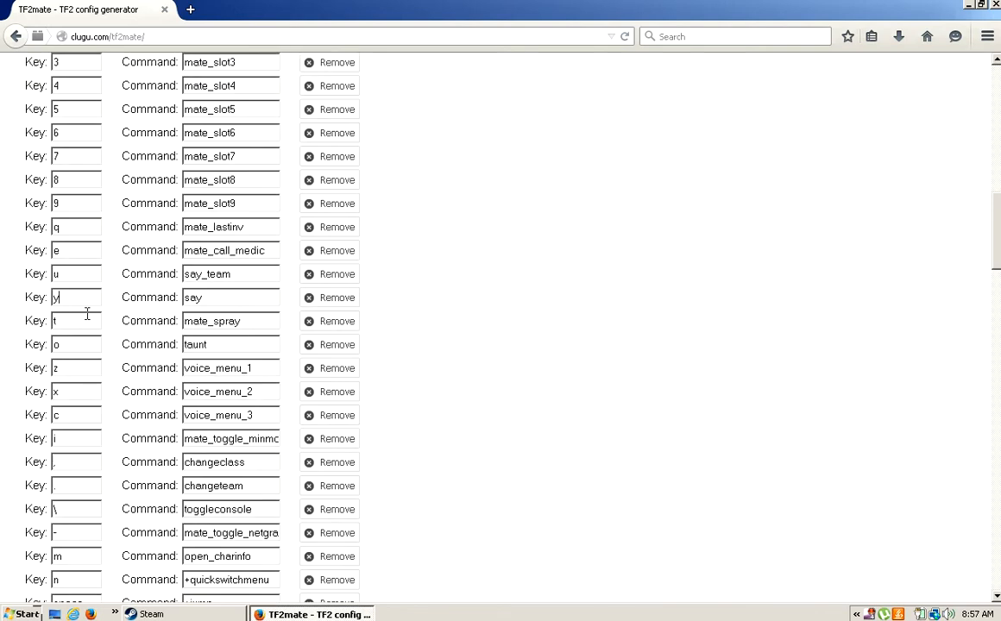
{"action": "scroll", "scroll_direction": "down", "scroll_amount": 3}
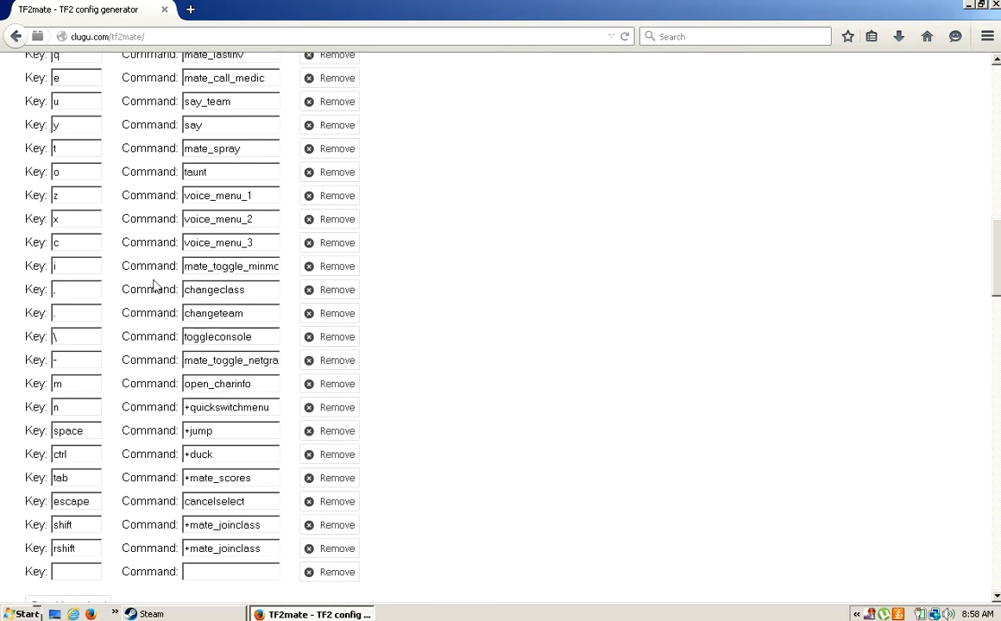
Set display size to 640 × 480 and select Full screen mode.
{"action": "scroll", "scroll_direction": "down", "scroll_amount": 3}
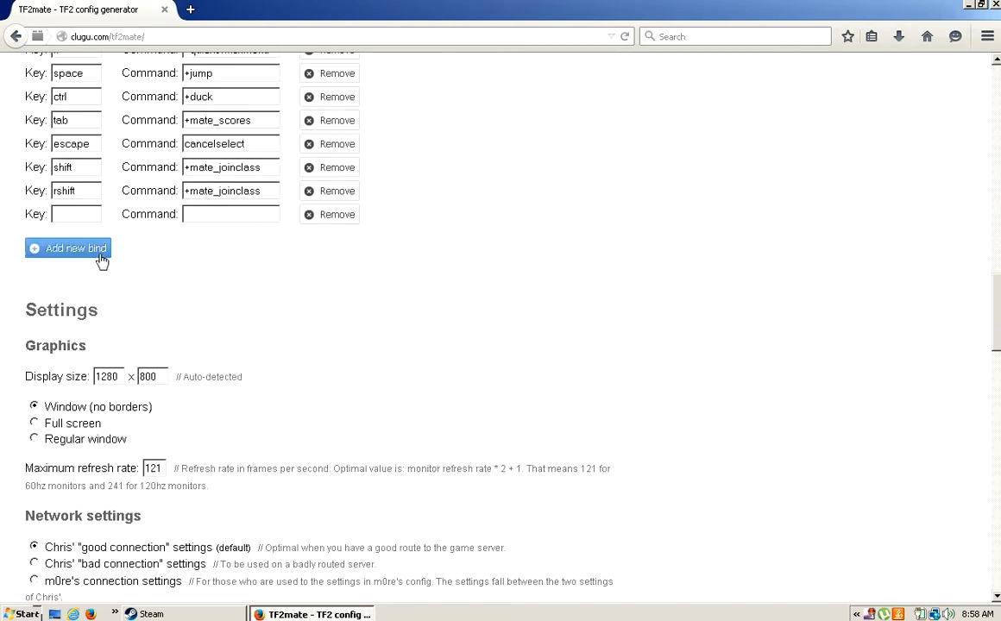
{"action": "scroll", "scroll_direction": "down", "scroll_amount": 3}
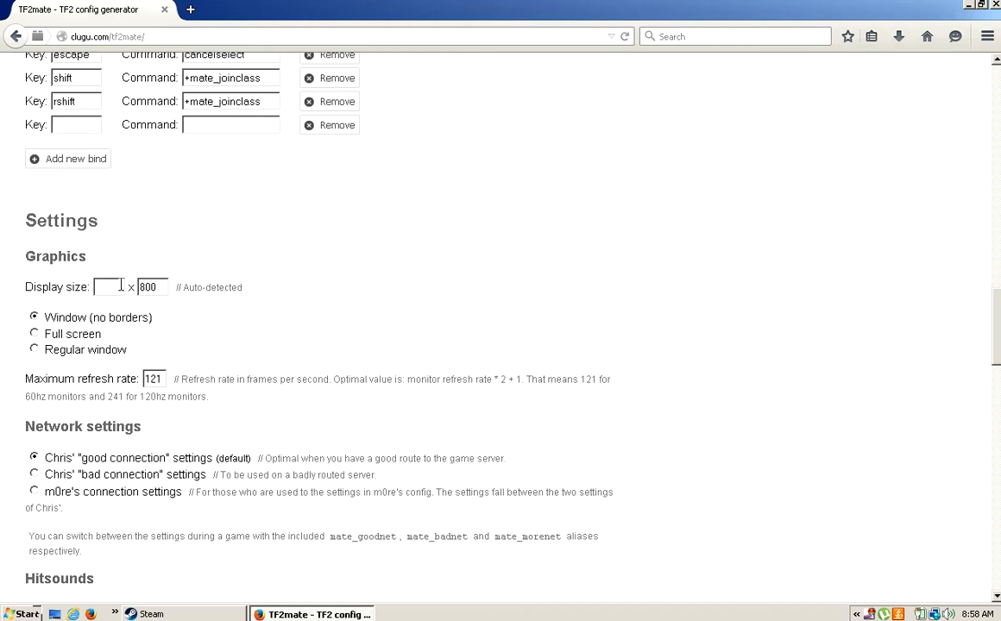
{"action": "type", "text": "640"}
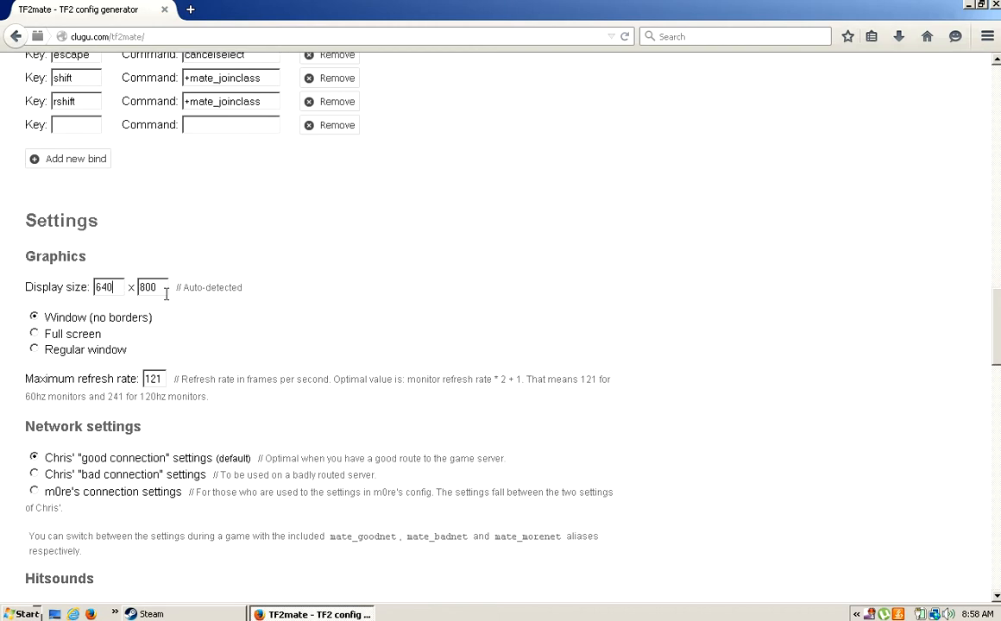
{"action": "left_click", "coordinate": [146, 287]}
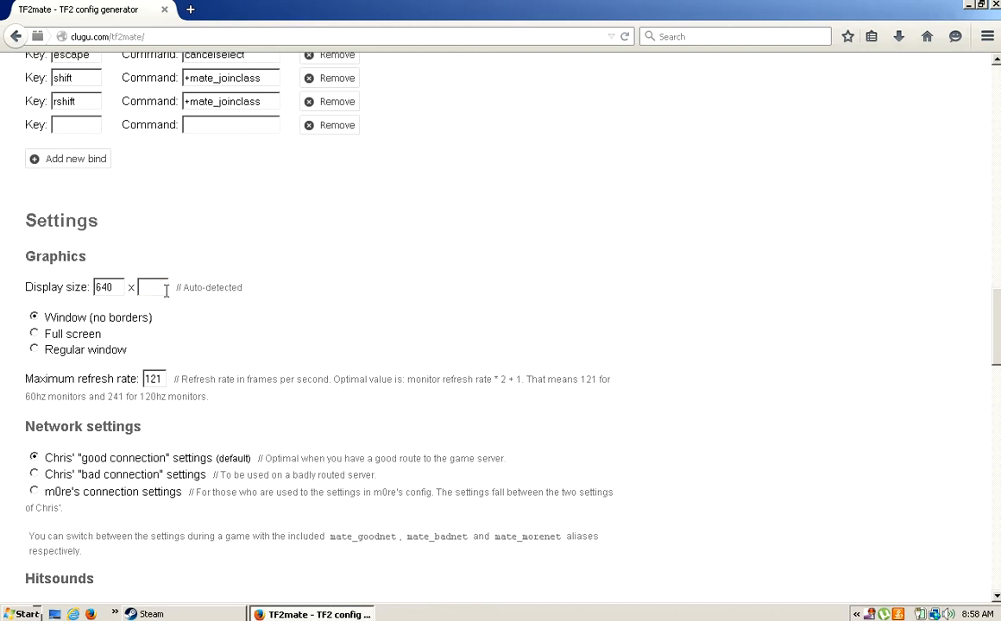
{"action": "type", "text": "480"}
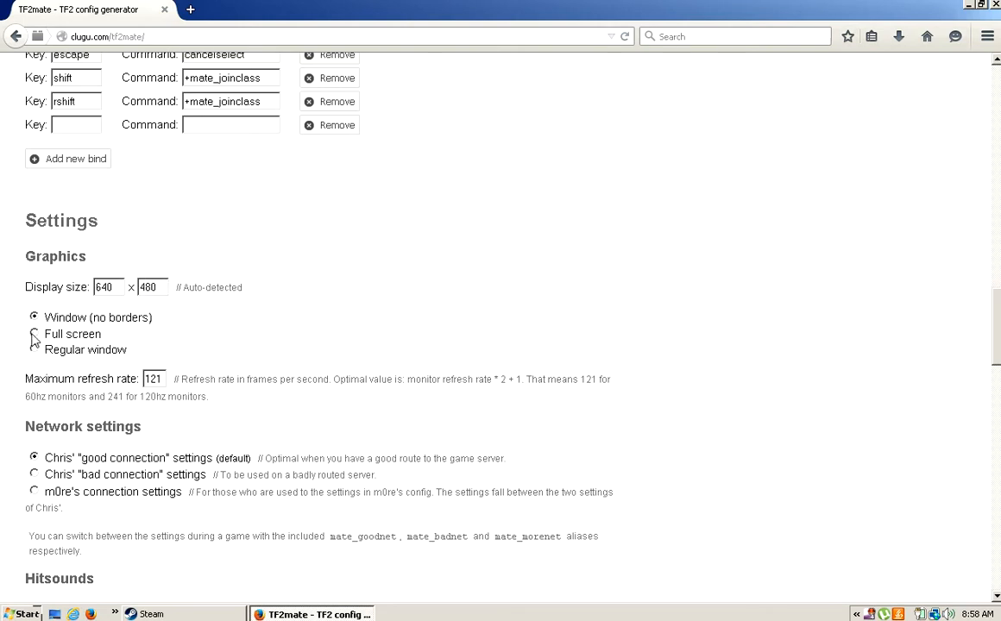
{"action": "left_click", "coordinate": [34, 335]}
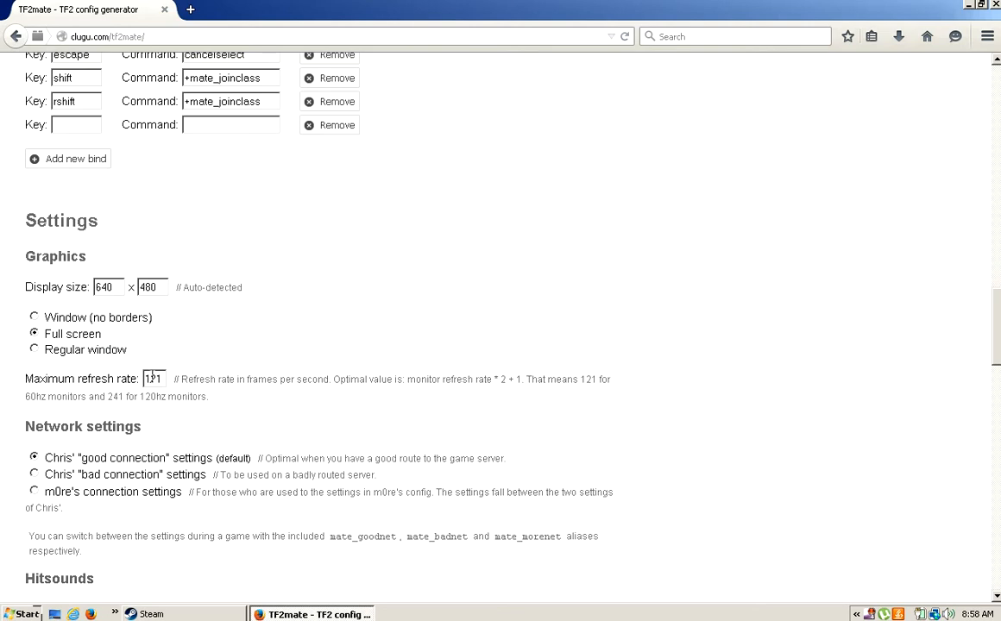
{"action": "scroll", "scroll_direction": "down", "scroll_amount": 3}
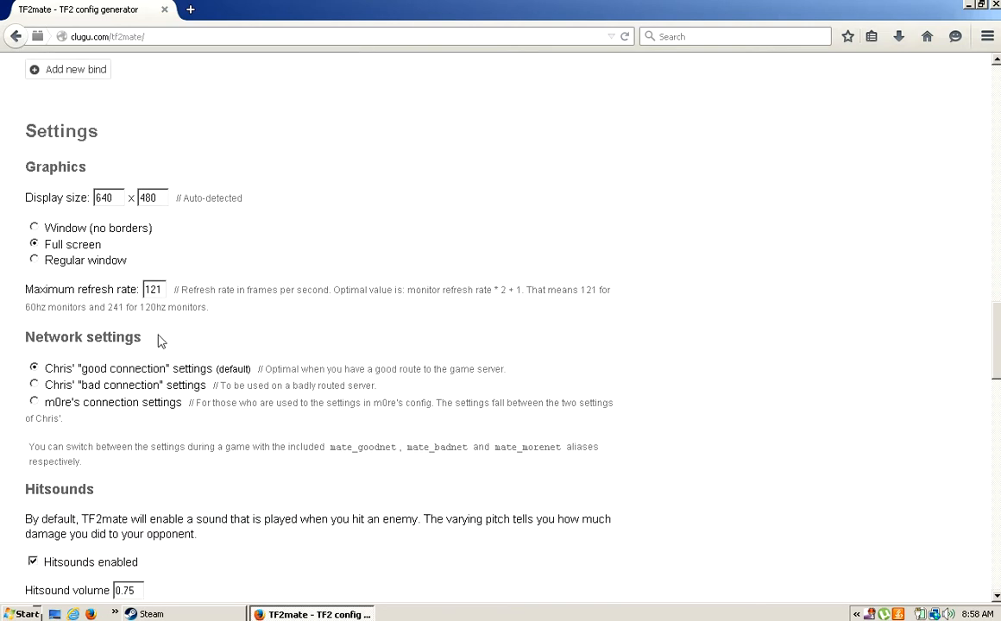
{"action": "scroll", "scroll_direction": "down", "scroll_amount": 3}
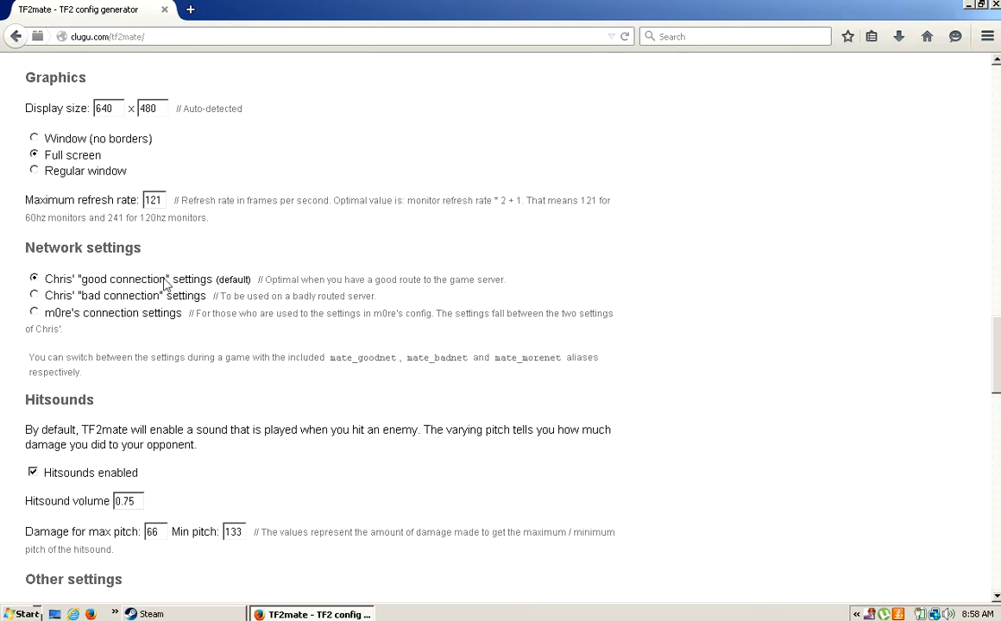
{"action": "mouse_move", "coordinate": [166, 300]}
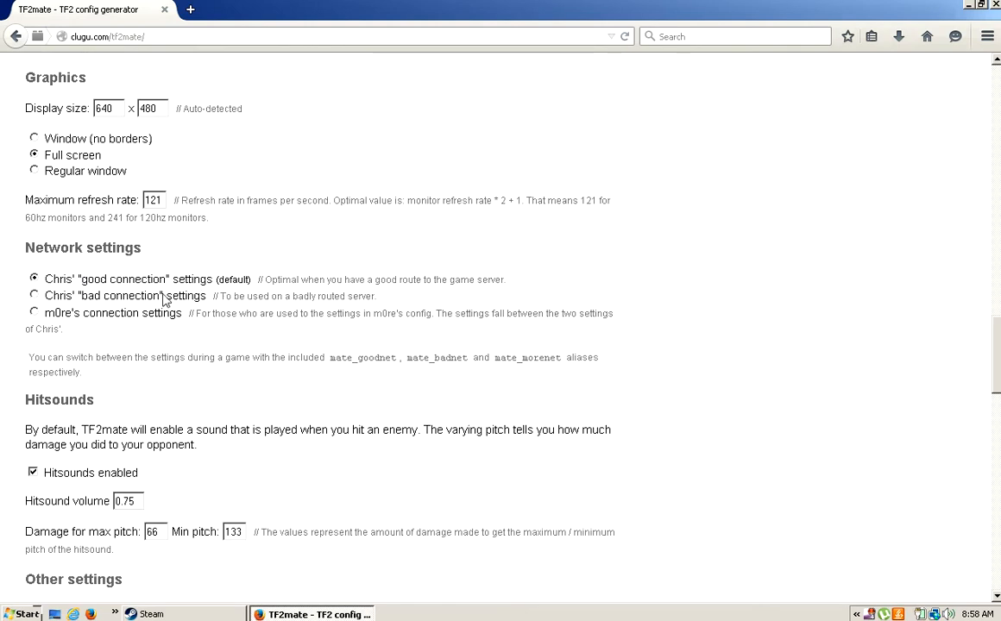
{"action": "mouse_move", "coordinate": [80, 318]}
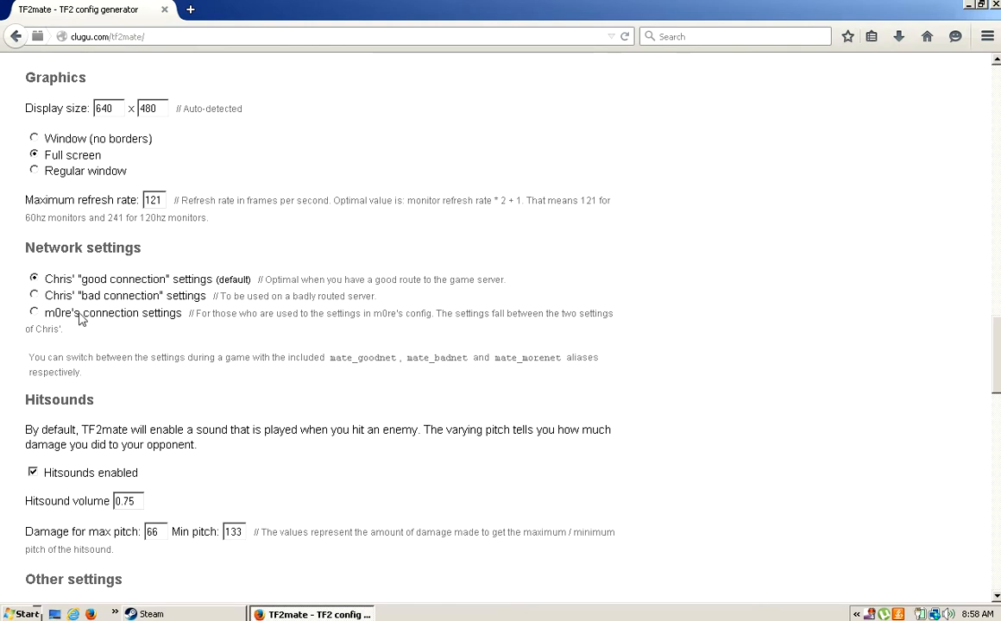
Uncheck Force shadows and Force facial features, leaving Force sprays enabled.
{"action": "scroll", "scroll_direction": "down", "scroll_amount": 3}
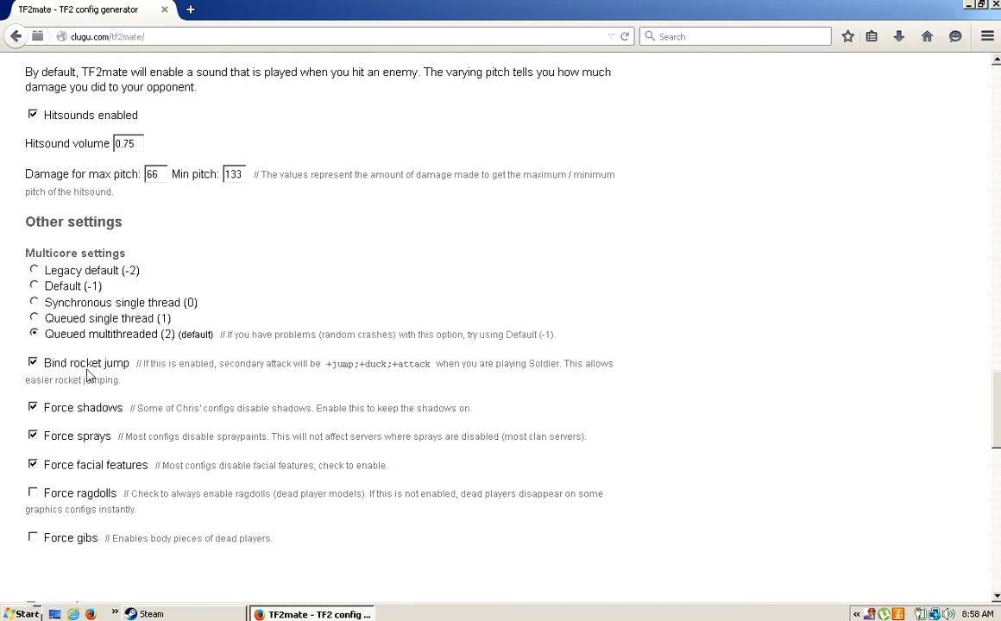
{"action": "scroll", "scroll_direction": "down", "scroll_amount": 3}
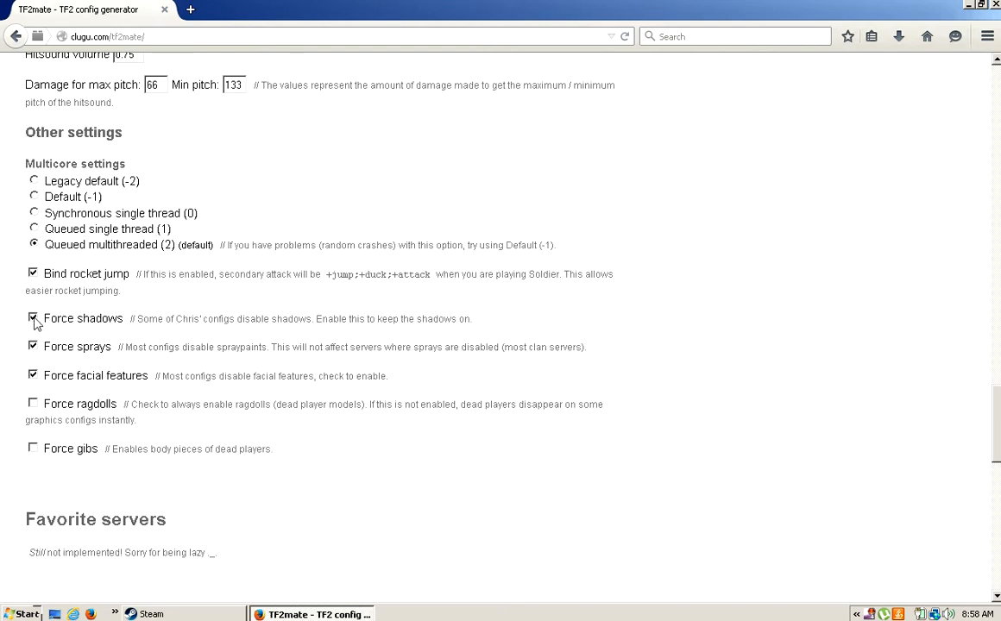
{"action": "left_click", "coordinate": [32, 317]}
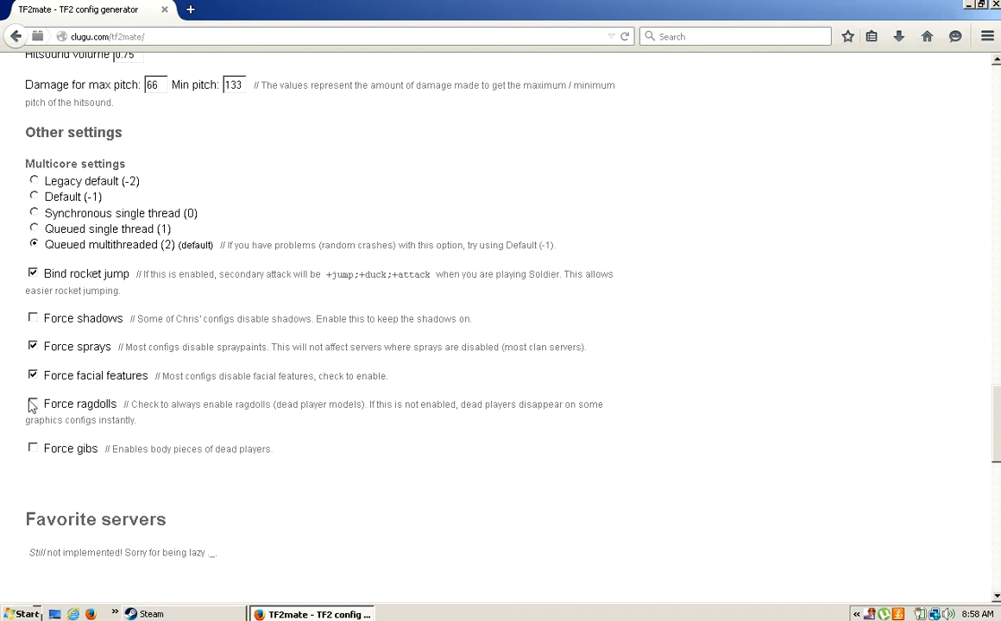
{"action": "left_click", "coordinate": [33, 376]}
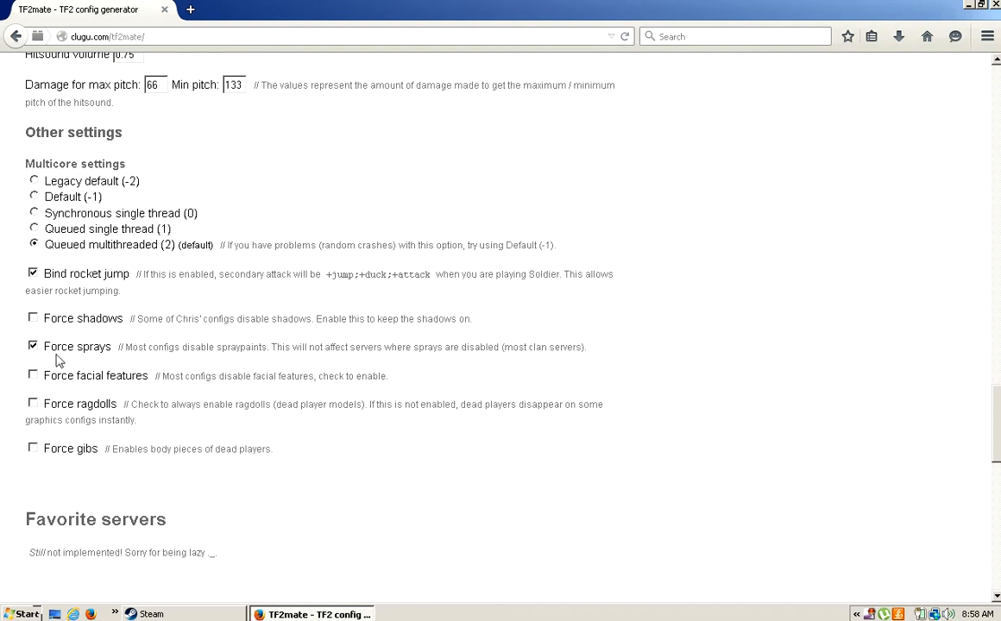
{"action": "left_click", "coordinate": [35, 347]}
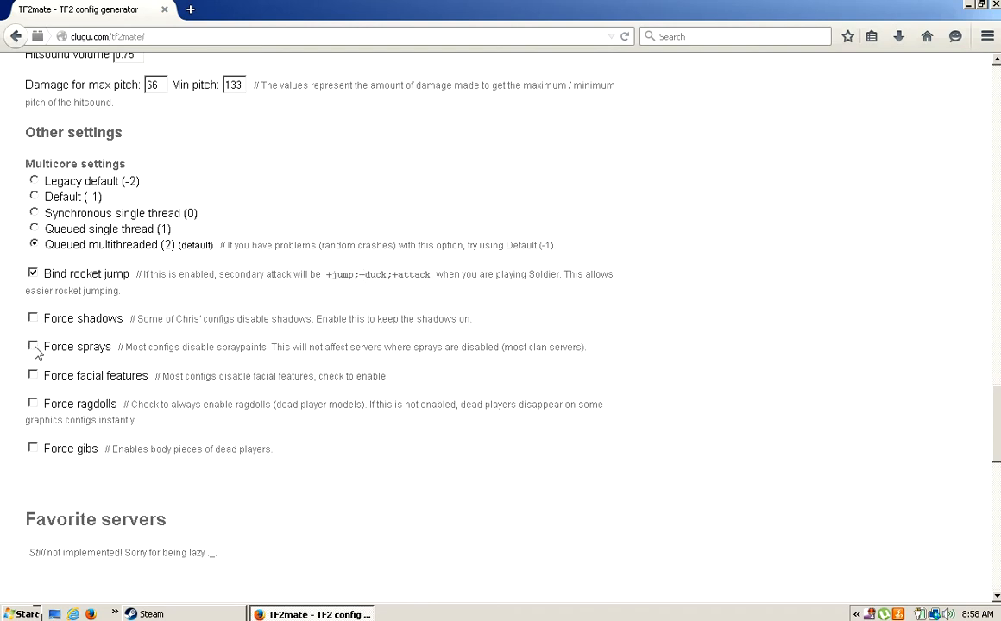
{"action": "left_click", "coordinate": [33, 345]}
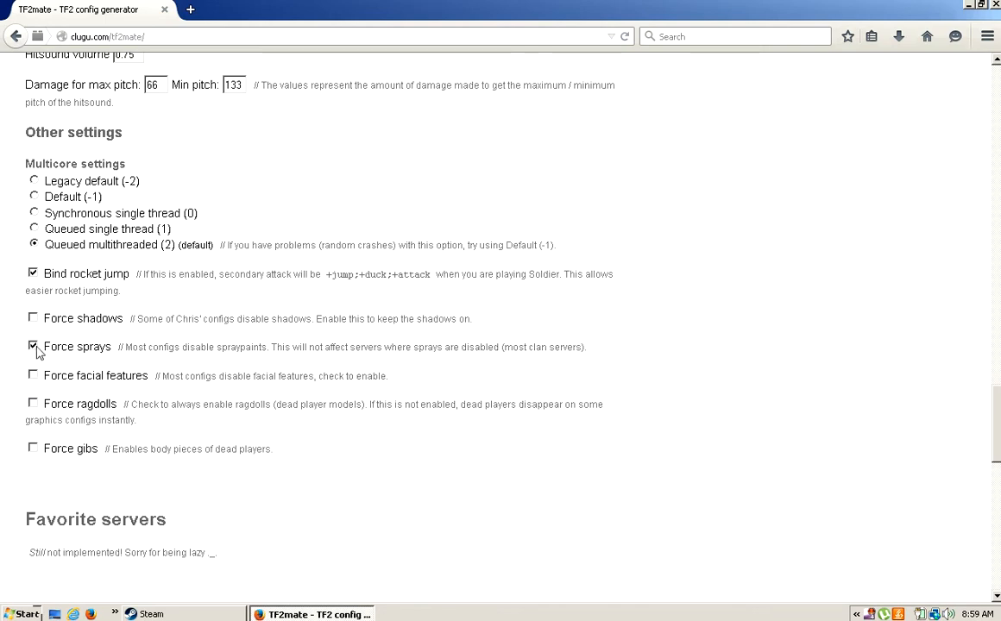
Show the Default class crosshair settings and reach the Download section.
{"action": "scroll", "scroll_direction": "down", "scroll_amount": 3}
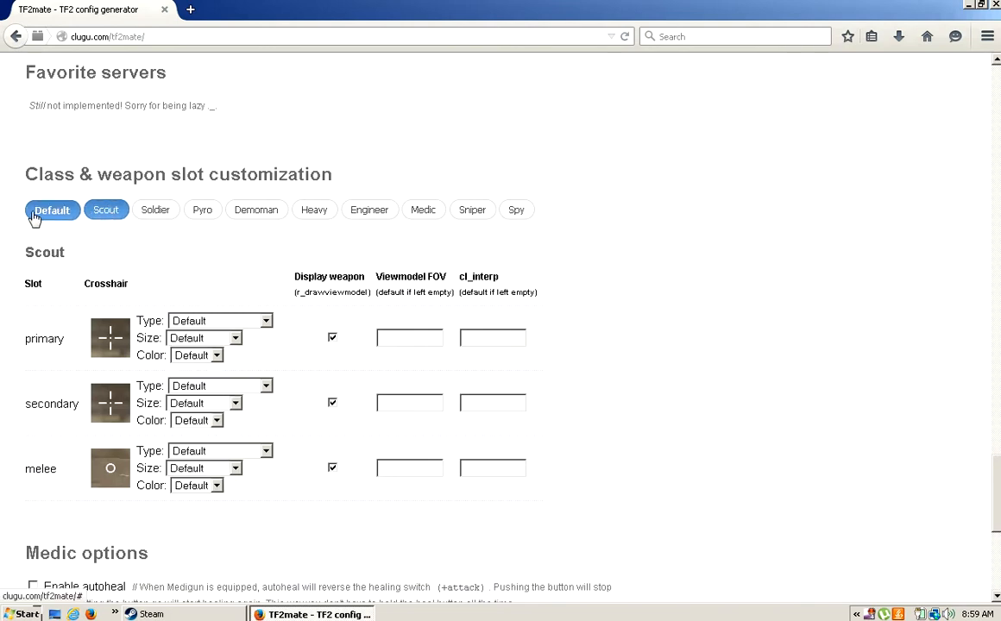
{"action": "left_click", "coordinate": [52, 210]}
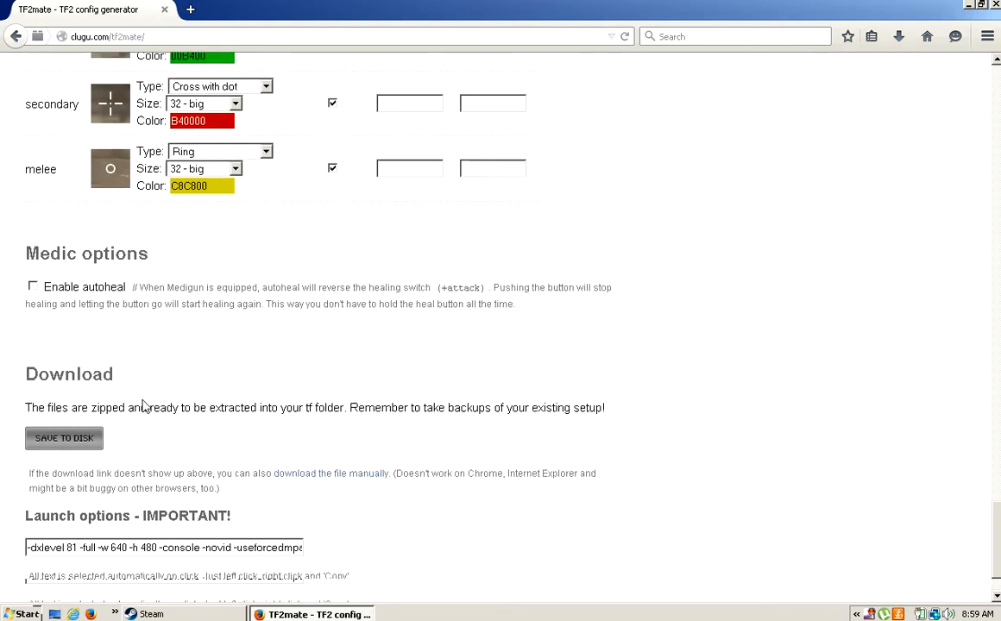
{"action": "scroll", "scroll_direction": "down", "scroll_amount": 3}
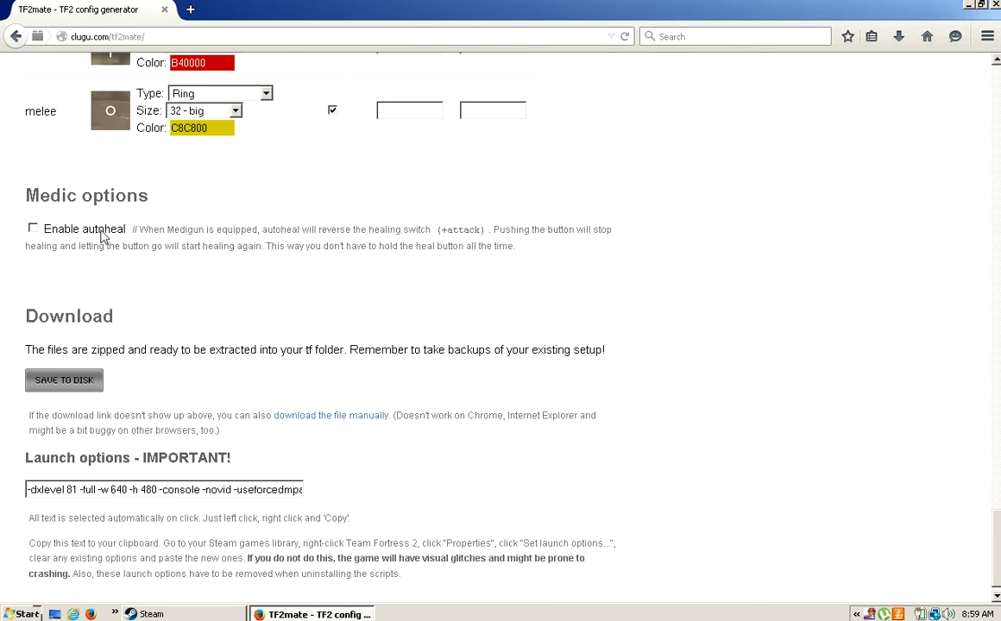
{"action": "mouse_move", "coordinate": [55, 215]}
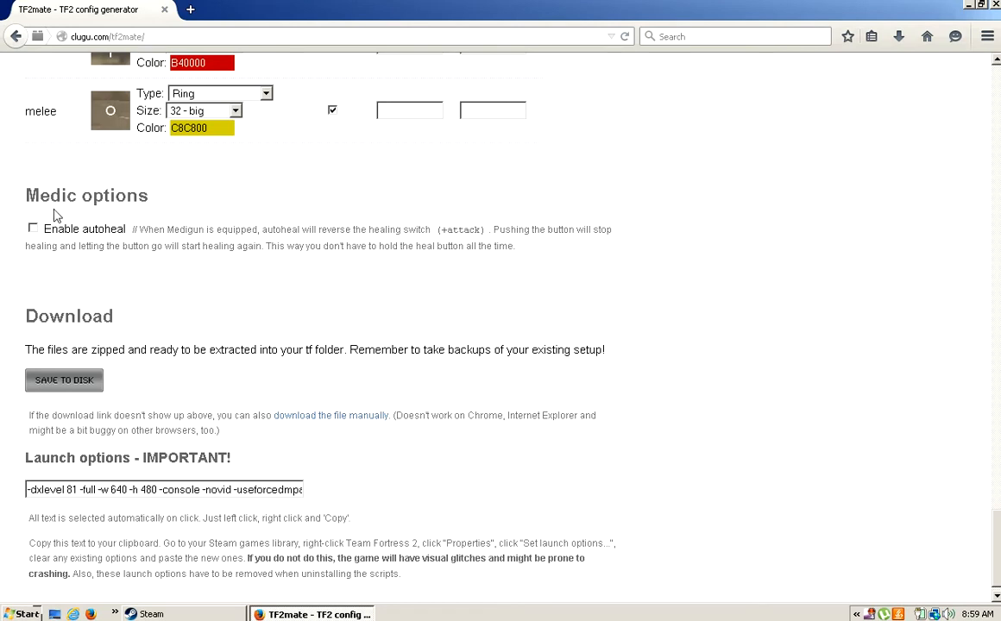
Select the generated launch options text and copy it to the clipboard.
{"action": "scroll", "scroll_direction": "down", "scroll_amount": 3}
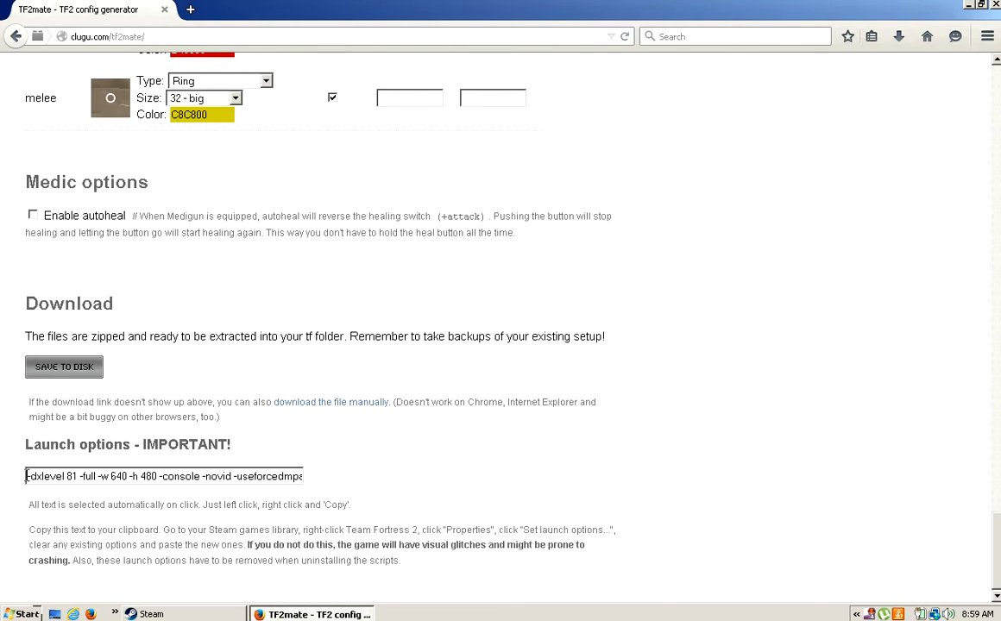
{"action": "left_click", "coordinate": [162, 476]}
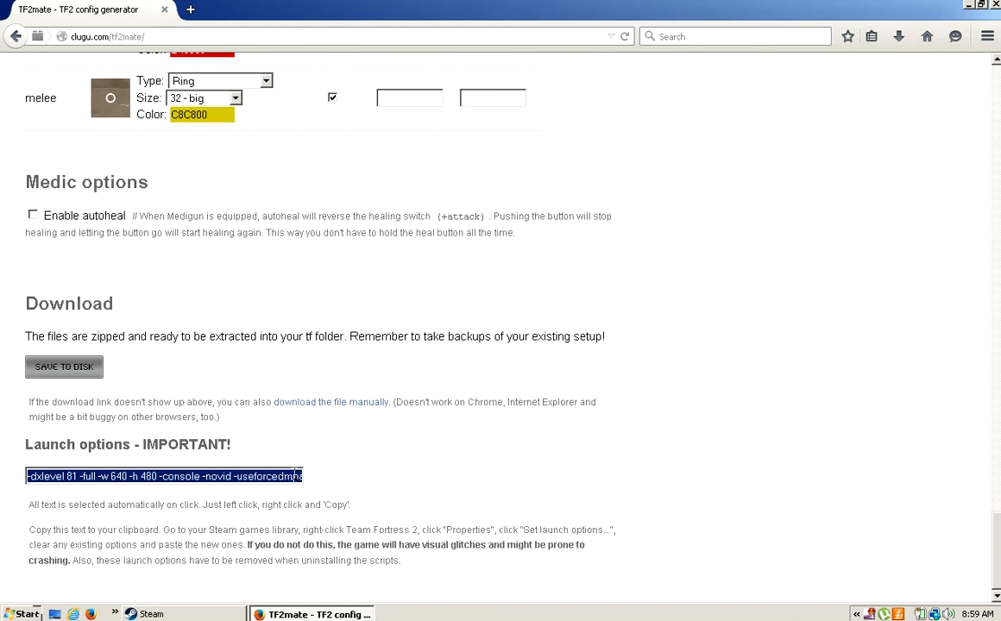
{"action": "right_click", "coordinate": [163, 476]}
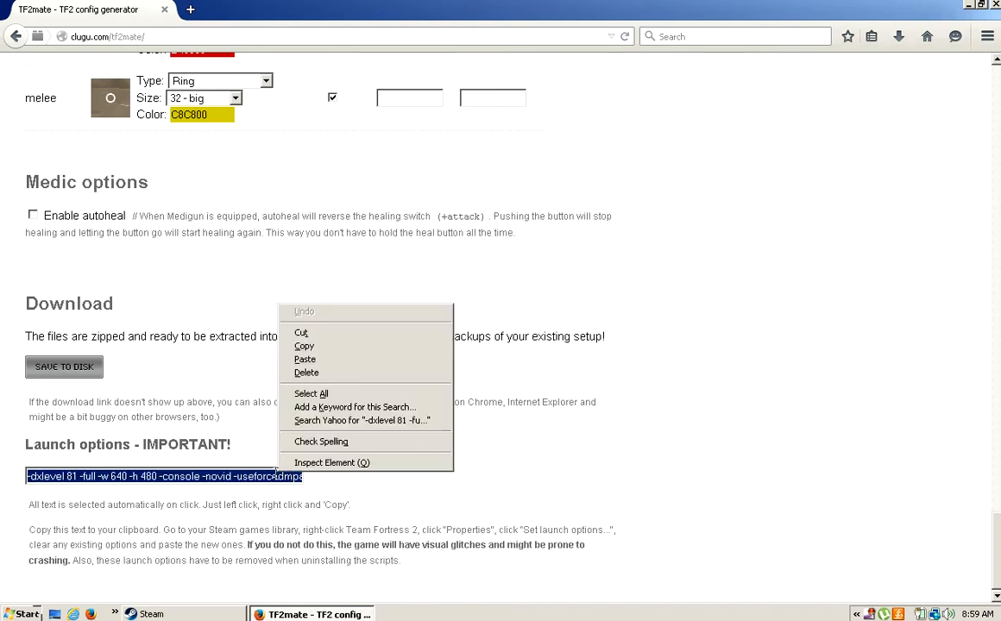
{"action": "left_click", "coordinate": [154, 614]}
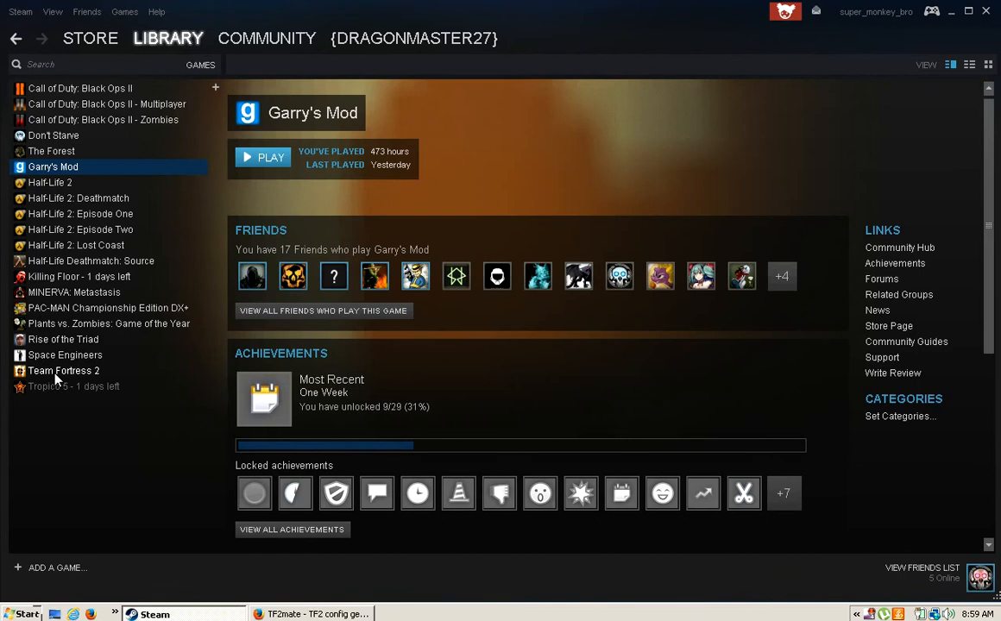
Open Team Fortress 2's Properties in the Steam Library to reach Set Launch Options.
{"action": "left_click", "coordinate": [64, 370]}
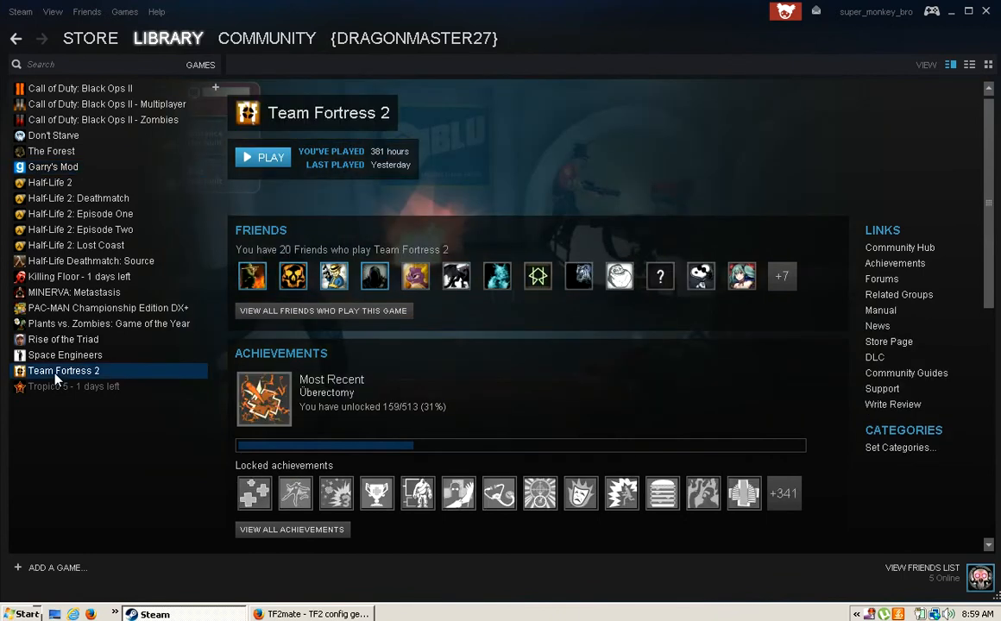
{"action": "right_click", "coordinate": [64, 369]}
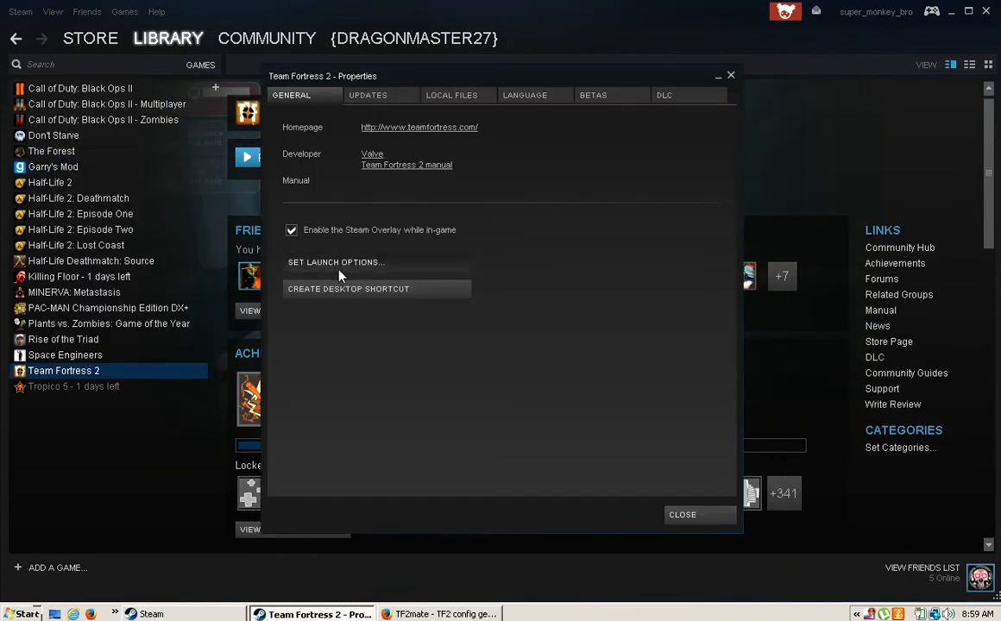
{"action": "left_click", "coordinate": [334, 263]}
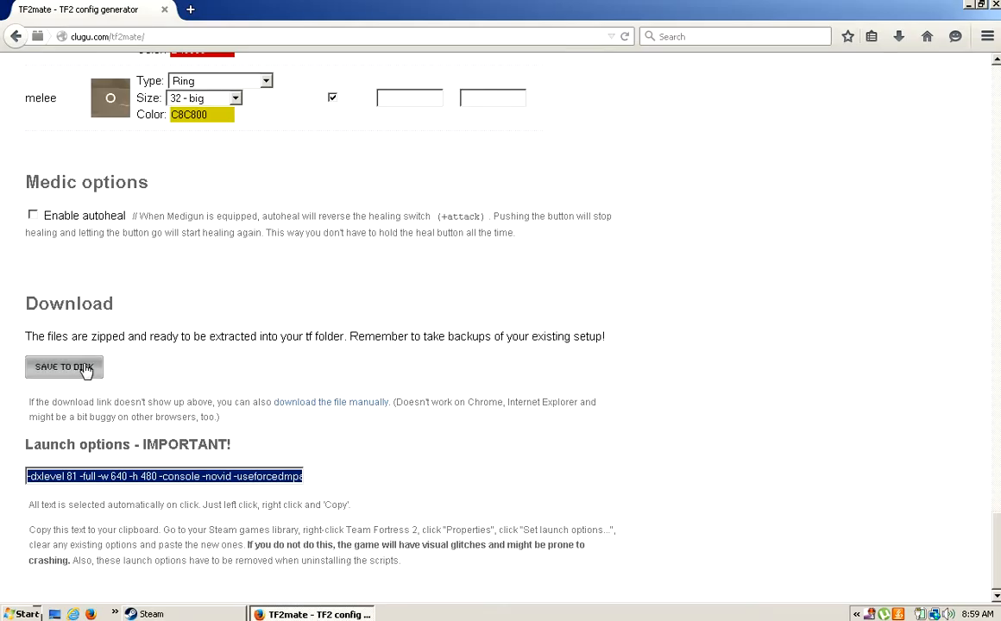
Download the config archive to the desktop as 'TF2mate' and minimize Firefox.
{"action": "left_click", "coordinate": [63, 366]}
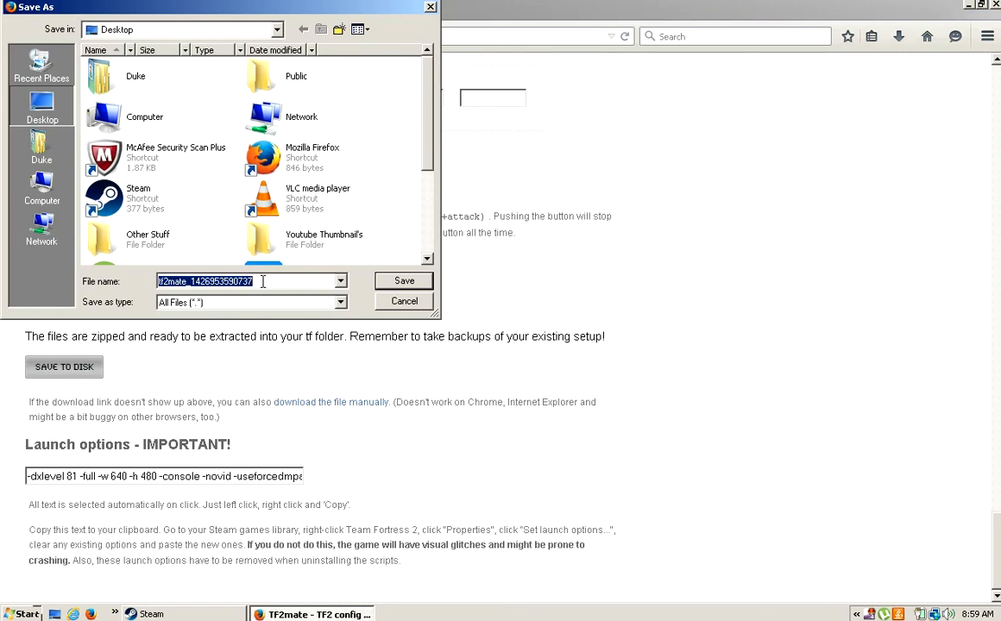
{"action": "type", "text": "Tf"}
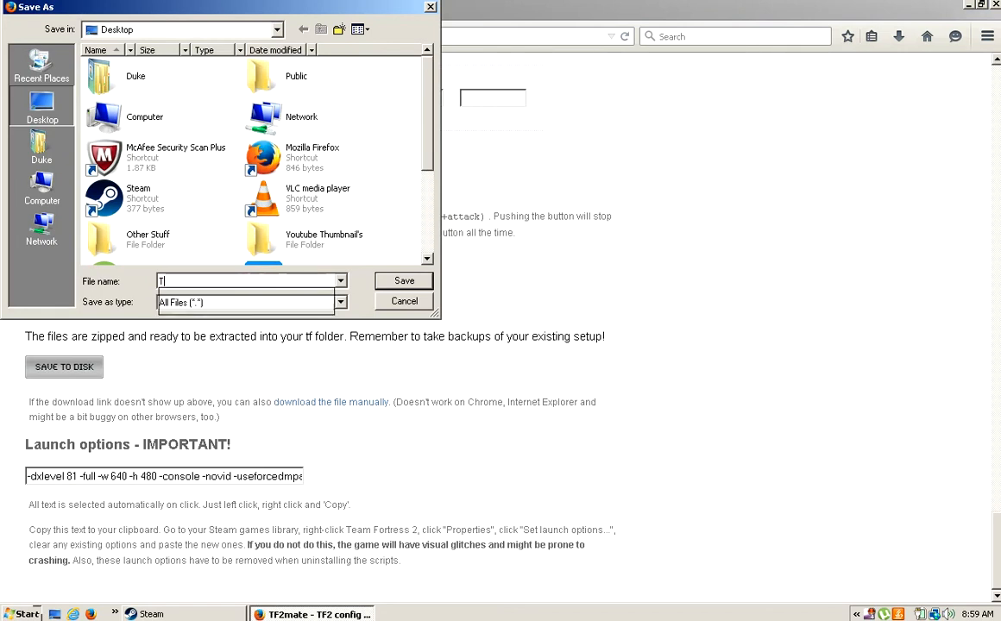
{"action": "type", "text": "F@2"}
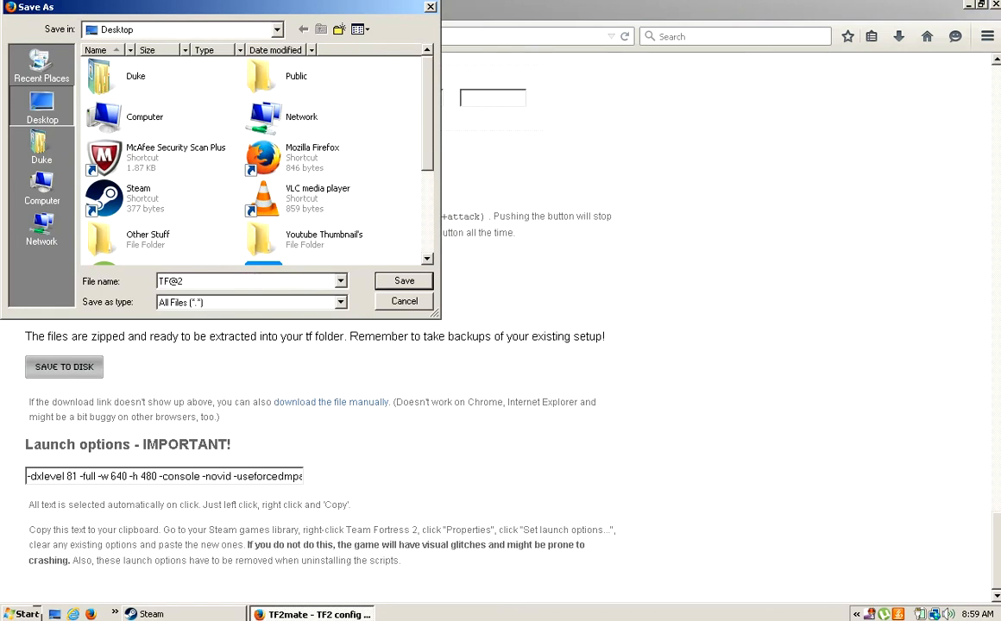
{"action": "type", "text": "TF2mate"}
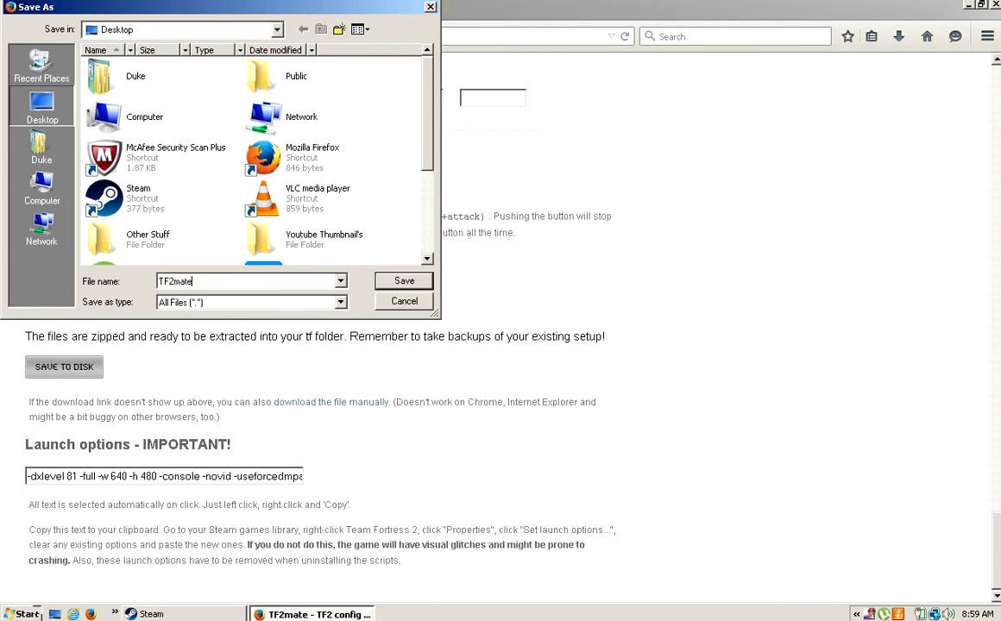
{"action": "left_click", "coordinate": [404, 300]}
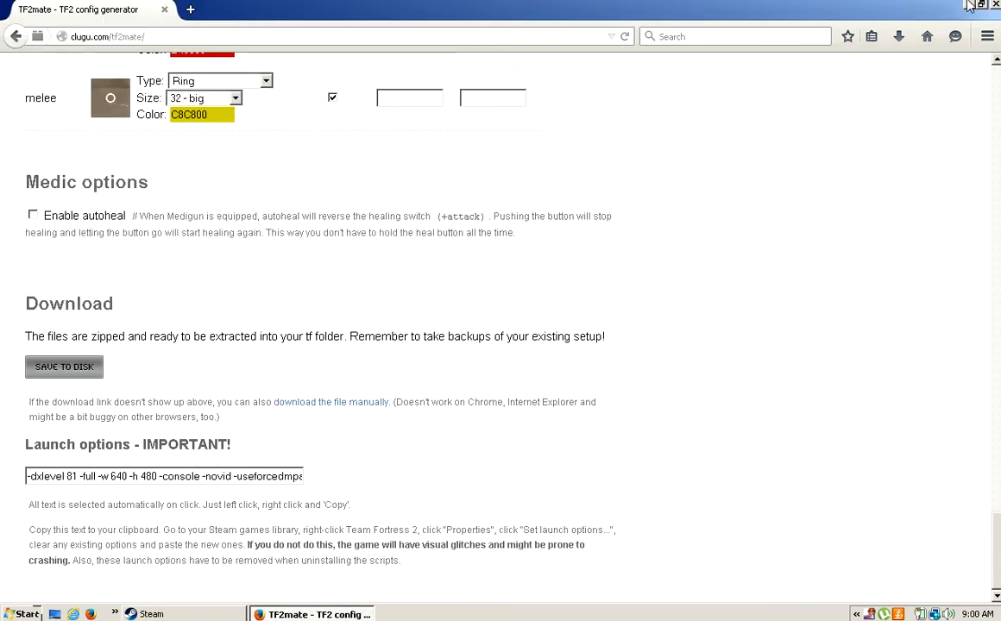
{"action": "left_click", "coordinate": [968, 5]}
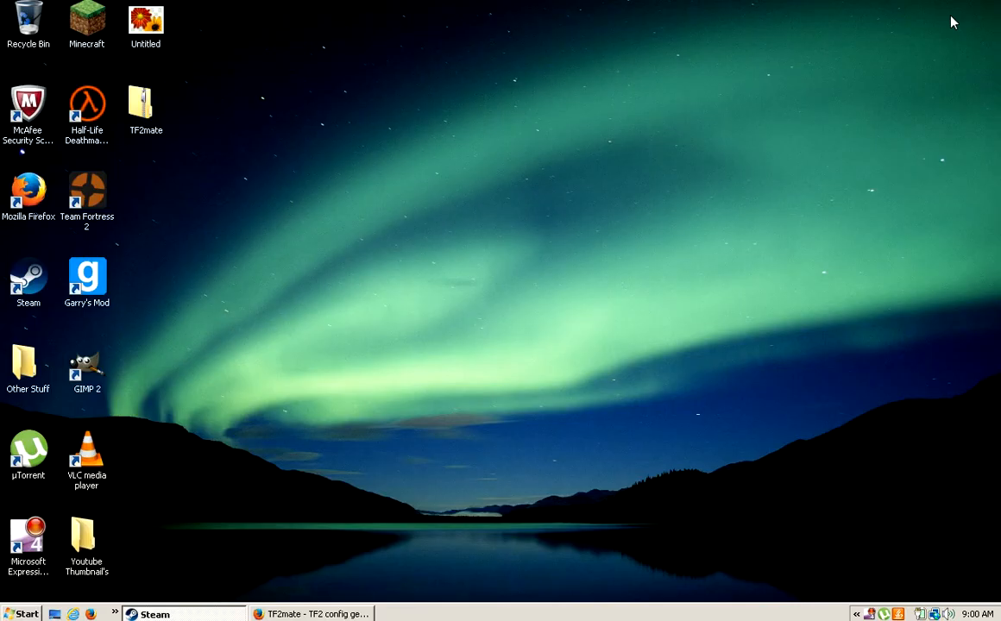
Open Computer, open the TF2mate zip and copy its cfg folder to the desktop.
{"action": "left_click", "coordinate": [21, 614]}
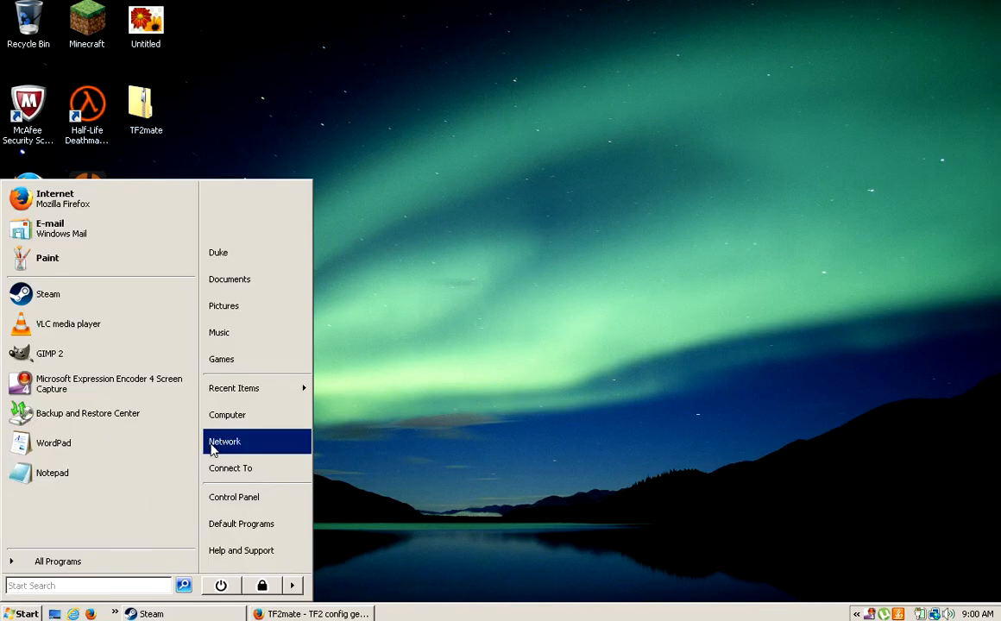
{"action": "left_click", "coordinate": [227, 414]}
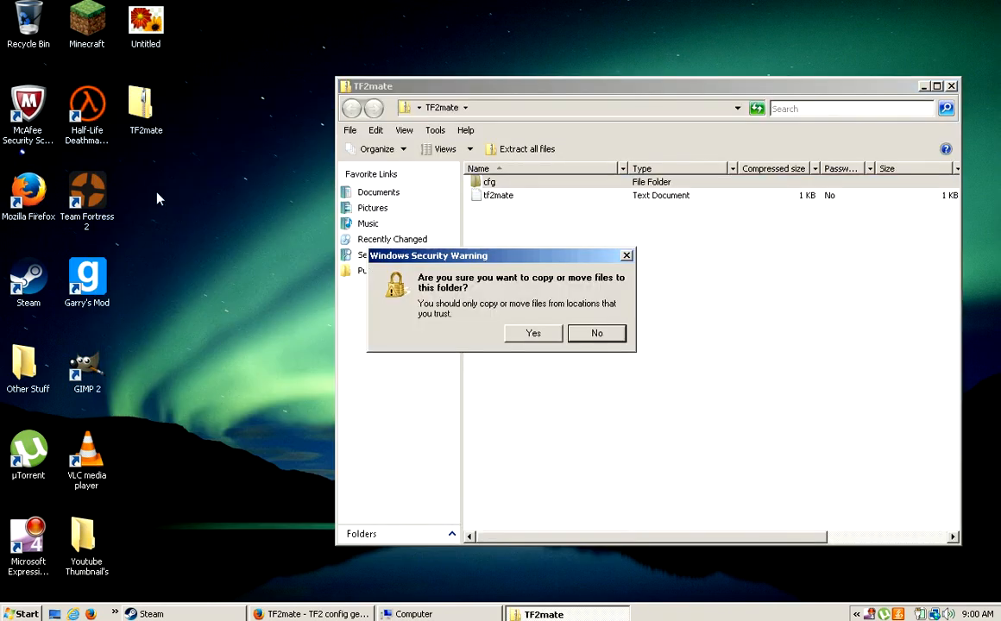
{"action": "left_click", "coordinate": [531, 333]}
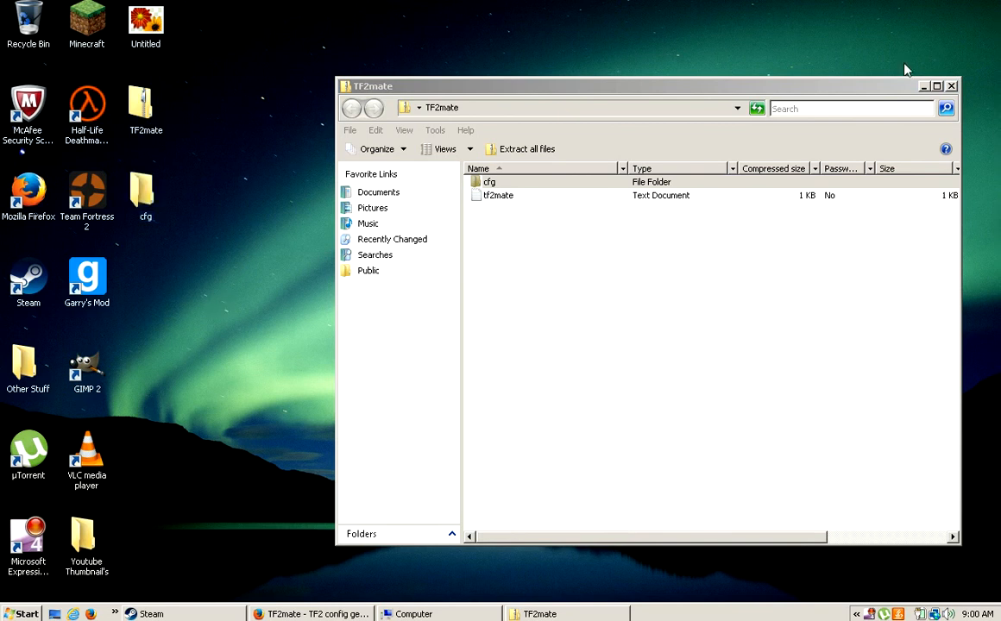
{"action": "left_click", "coordinate": [17, 614]}
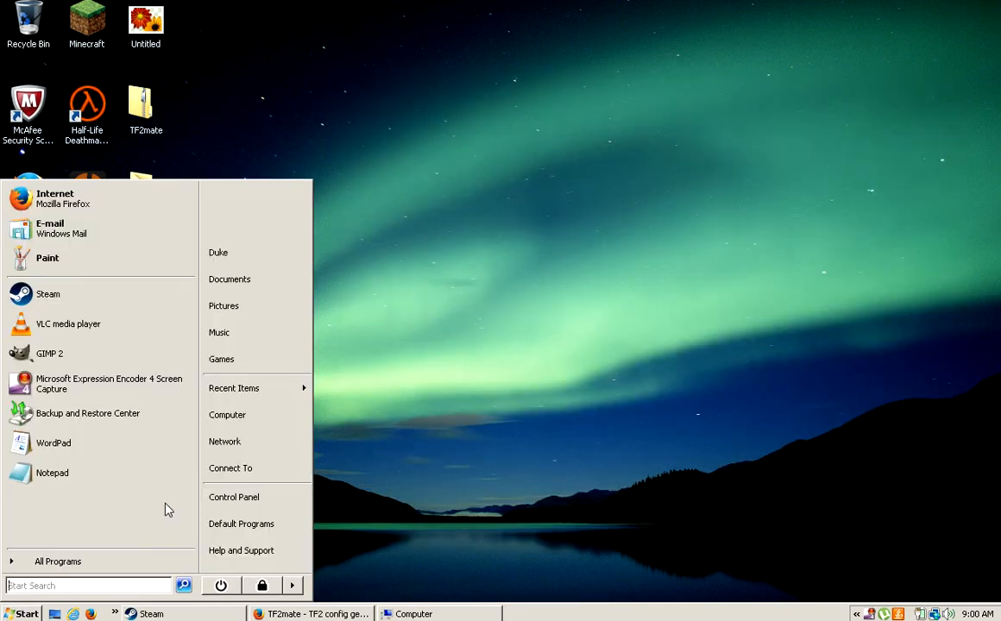
Open Computer and browse the E: drive into Steam > SteamApps.
{"action": "left_click", "coordinate": [228, 414]}
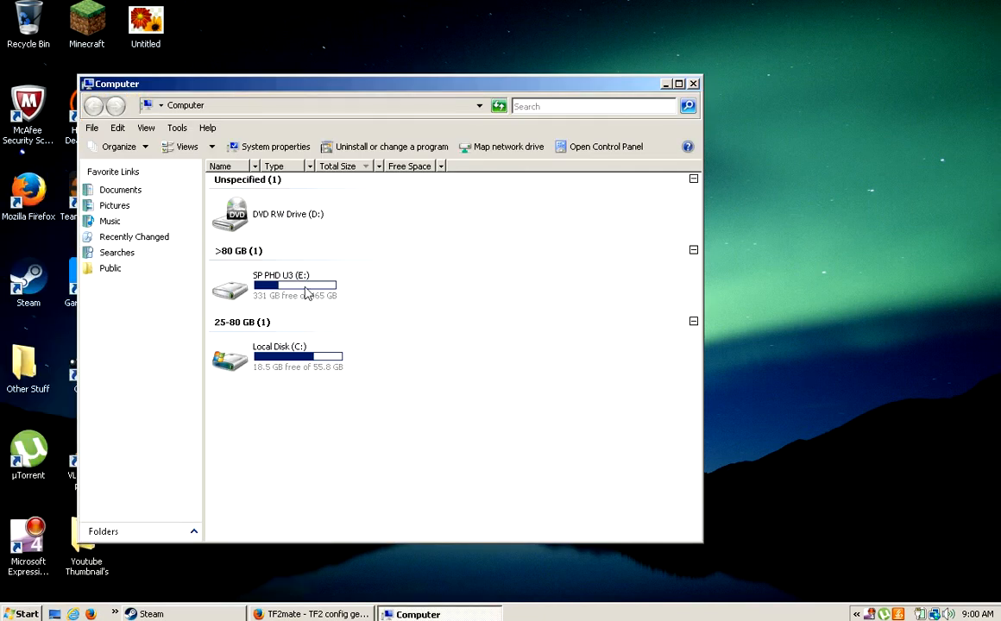
{"action": "mouse_move", "coordinate": [300, 296]}
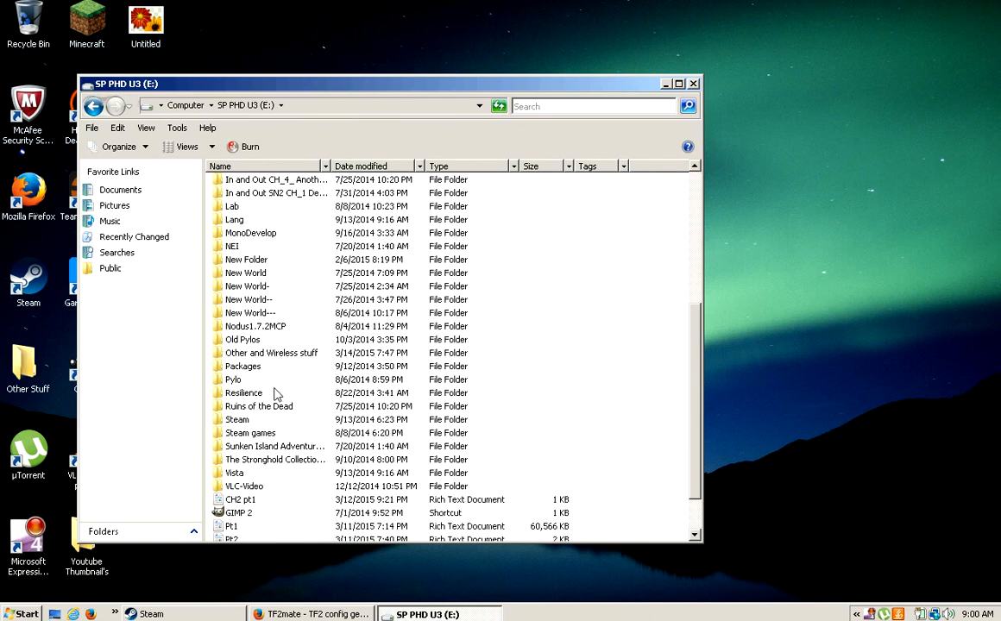
{"action": "double_click", "coordinate": [237, 420]}
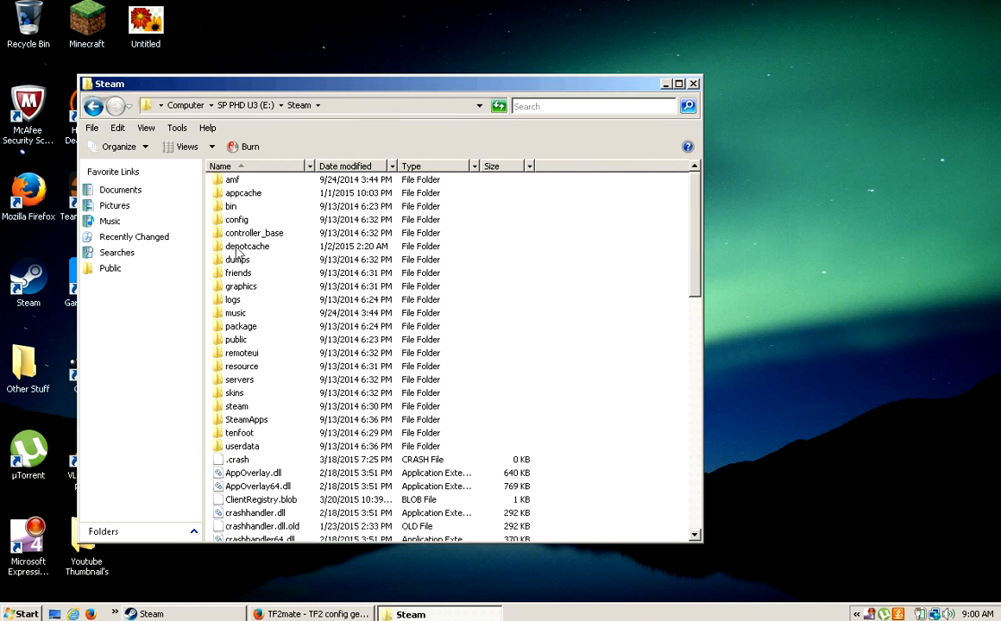
{"action": "left_click", "coordinate": [245, 419]}
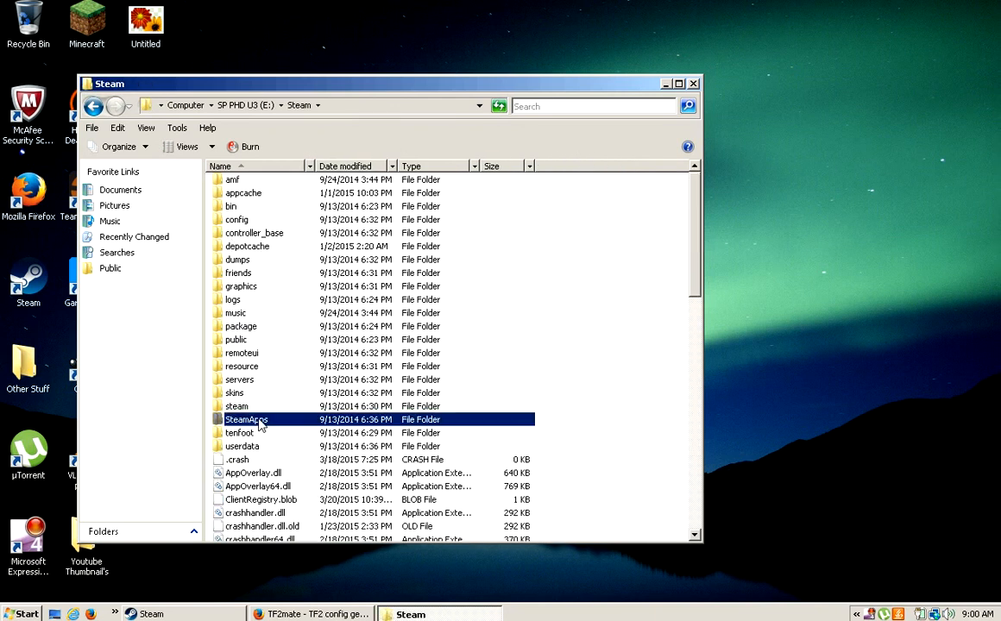
{"action": "double_click", "coordinate": [245, 419]}
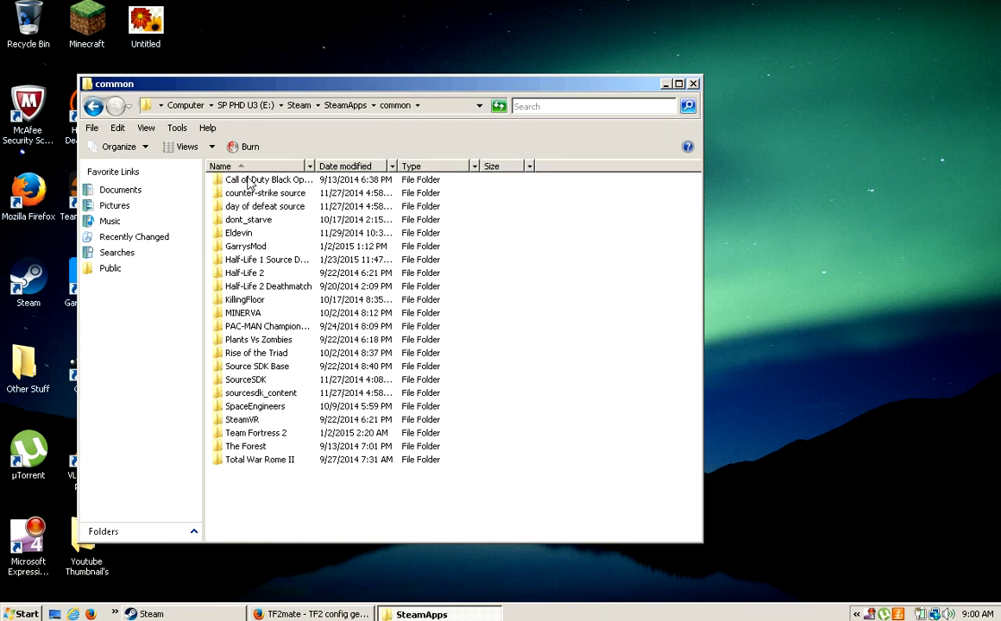
Continue through common > Team Fortress 2 > tf and select the existing cfg folder.
{"action": "double_click", "coordinate": [245, 245]}
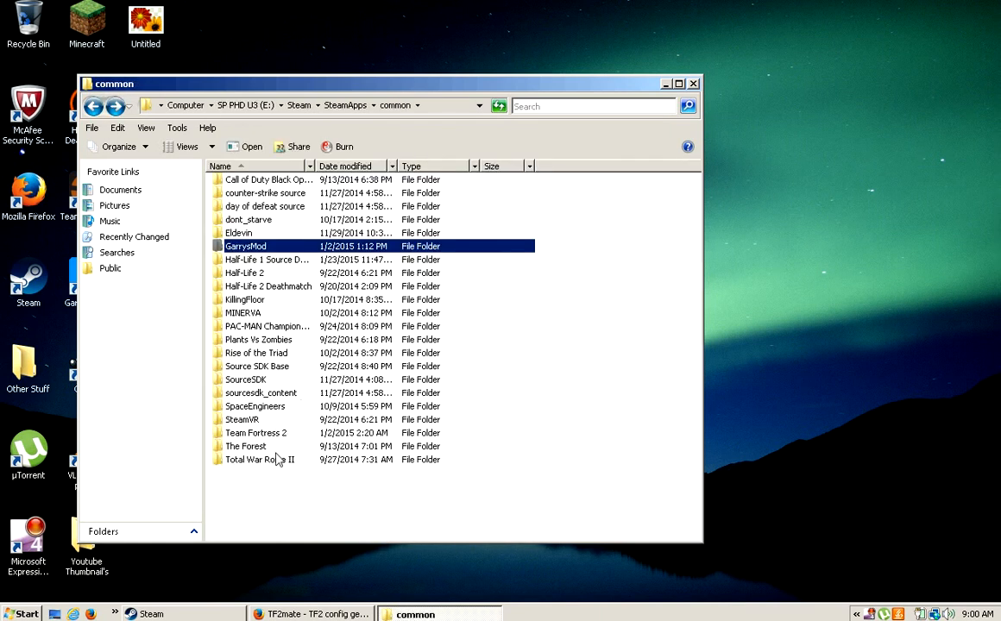
{"action": "double_click", "coordinate": [255, 431]}
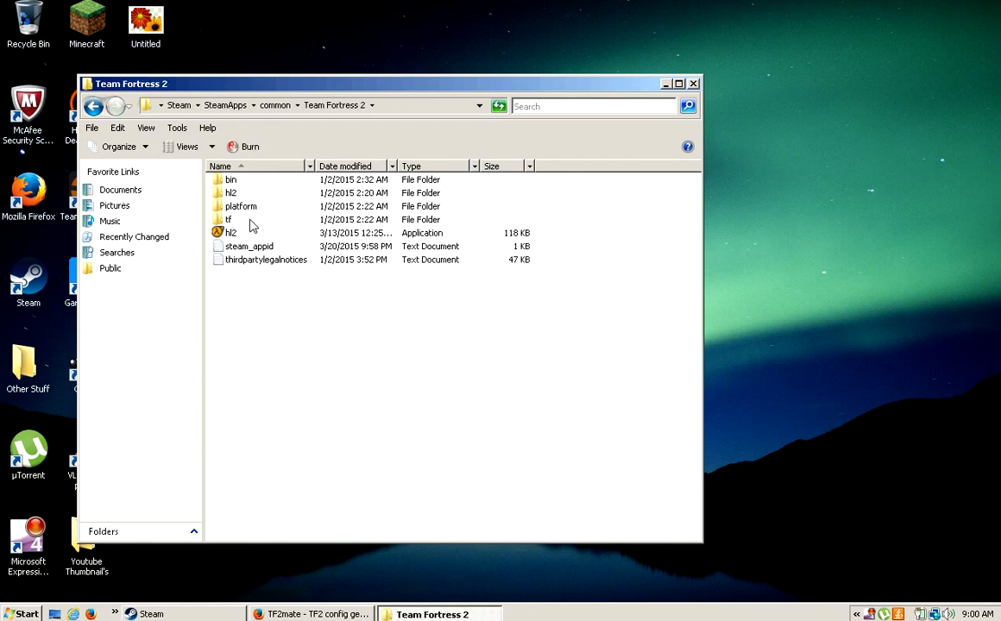
{"action": "double_click", "coordinate": [227, 219]}
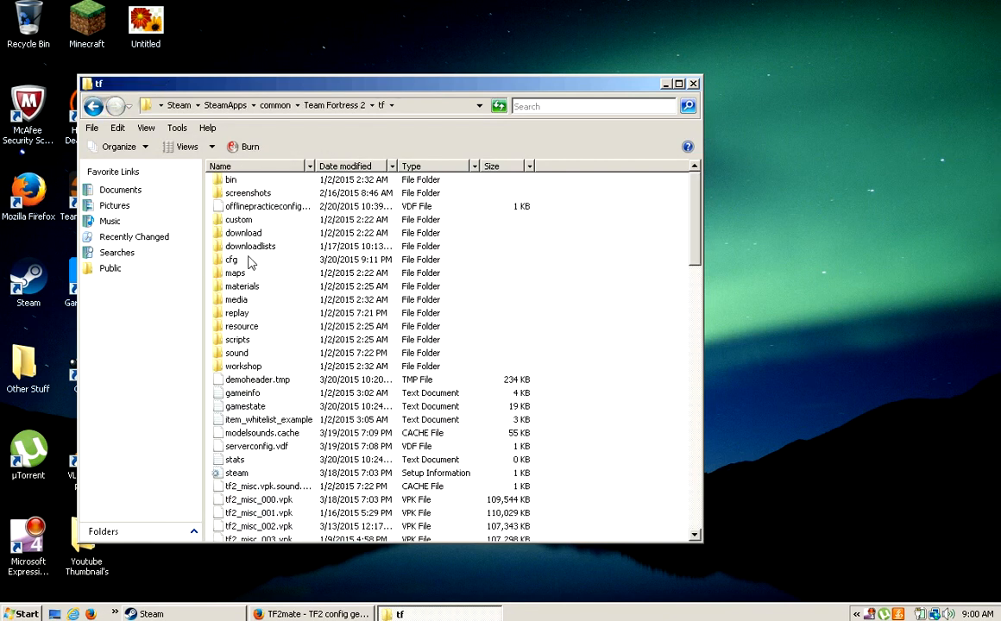
{"action": "left_click", "coordinate": [231, 259]}
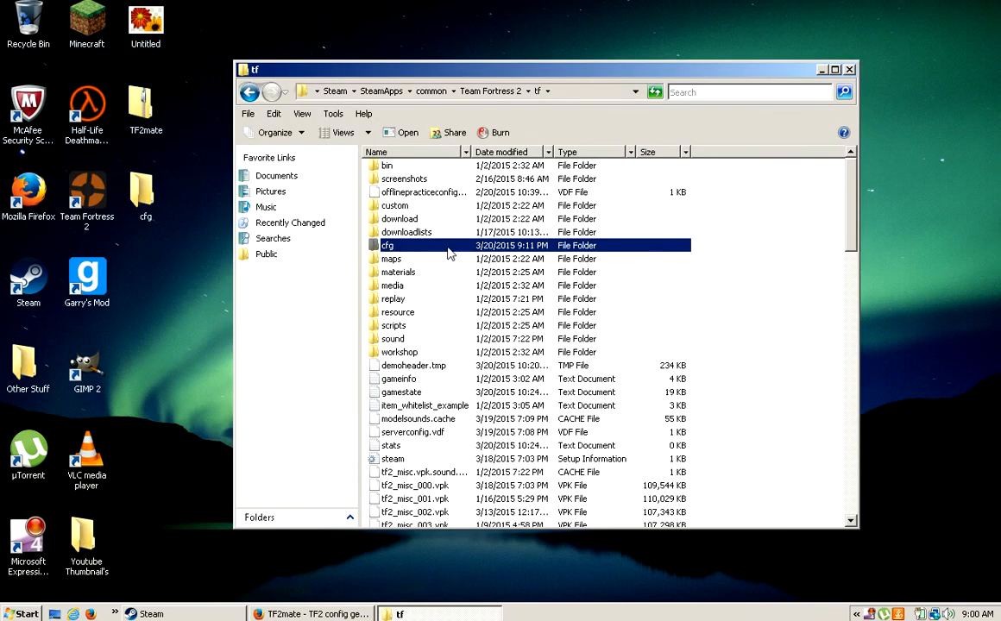
Keep the existing aliases.cfg and skip merging the crosshairswitcher folder during the copy.
{"action": "double_click", "coordinate": [386, 245]}
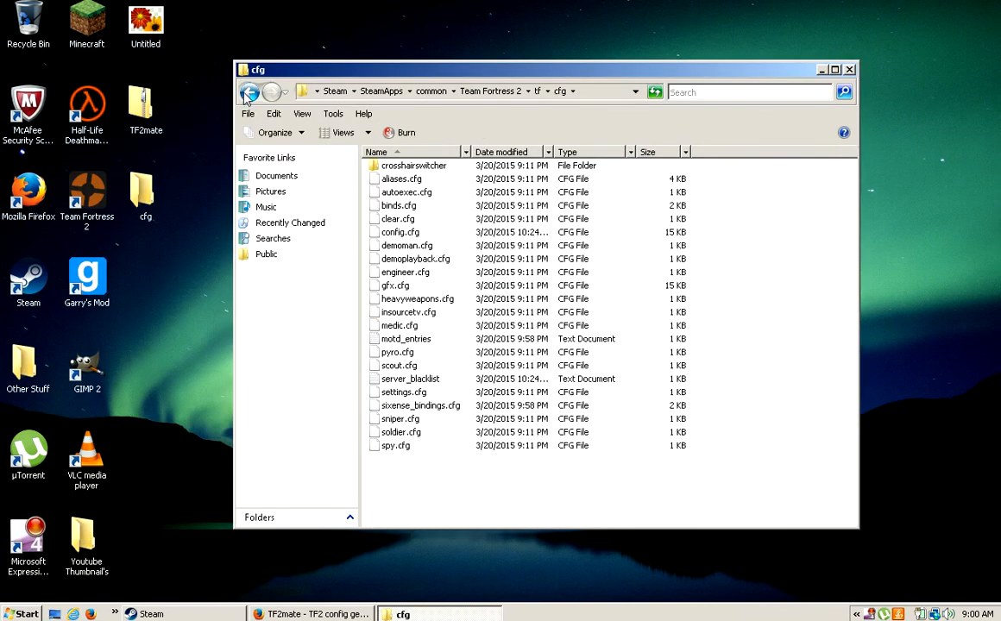
{"action": "left_click", "coordinate": [249, 93]}
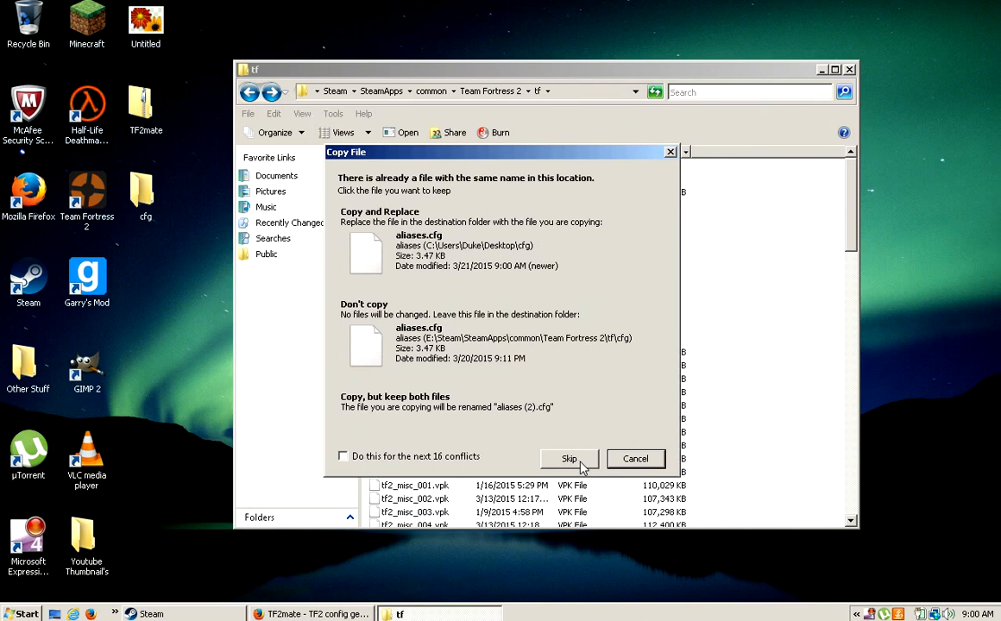
{"action": "left_click", "coordinate": [569, 459]}
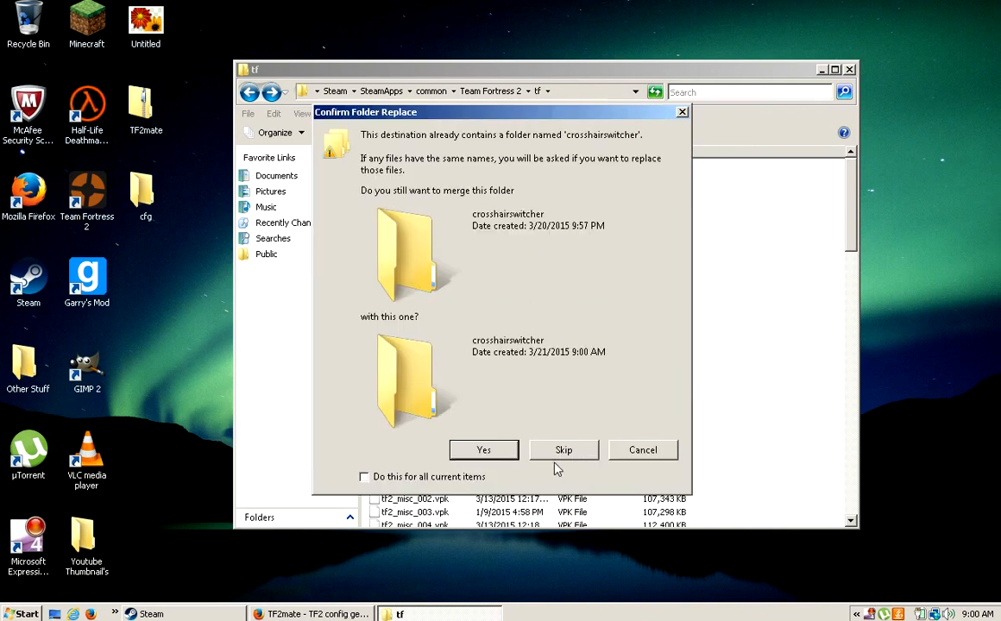
{"action": "left_click", "coordinate": [483, 449]}
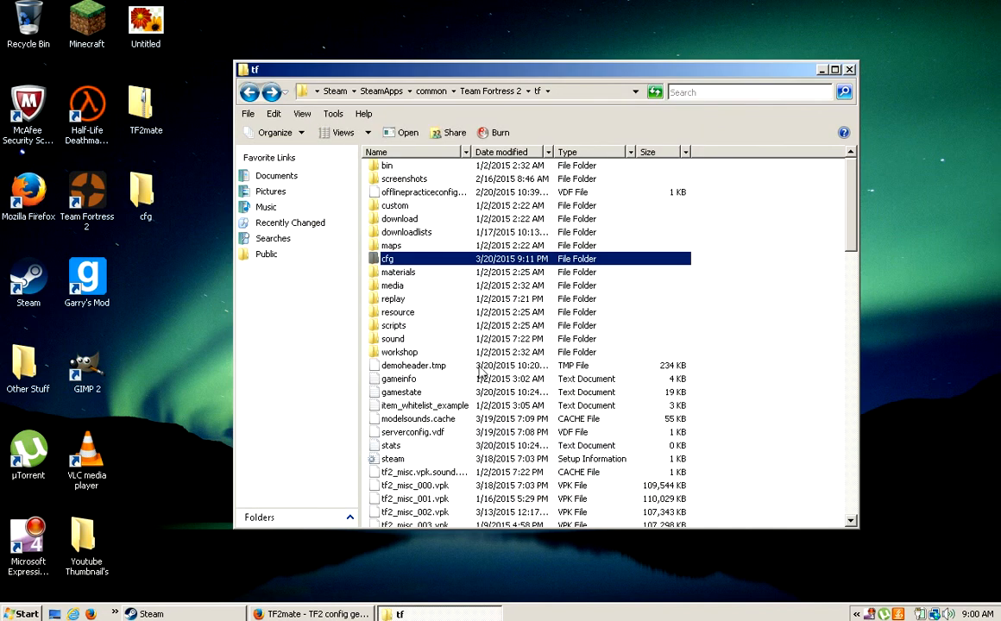
Verify the cfg folder's files in tf and close the Explorer window.
{"action": "double_click", "coordinate": [386, 258]}
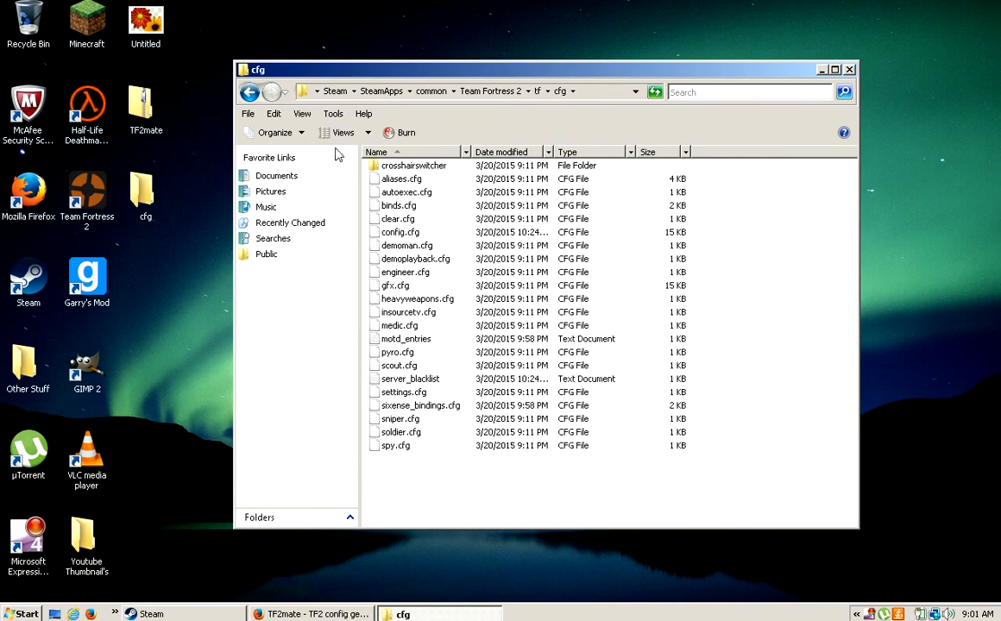
{"action": "left_click", "coordinate": [248, 94]}
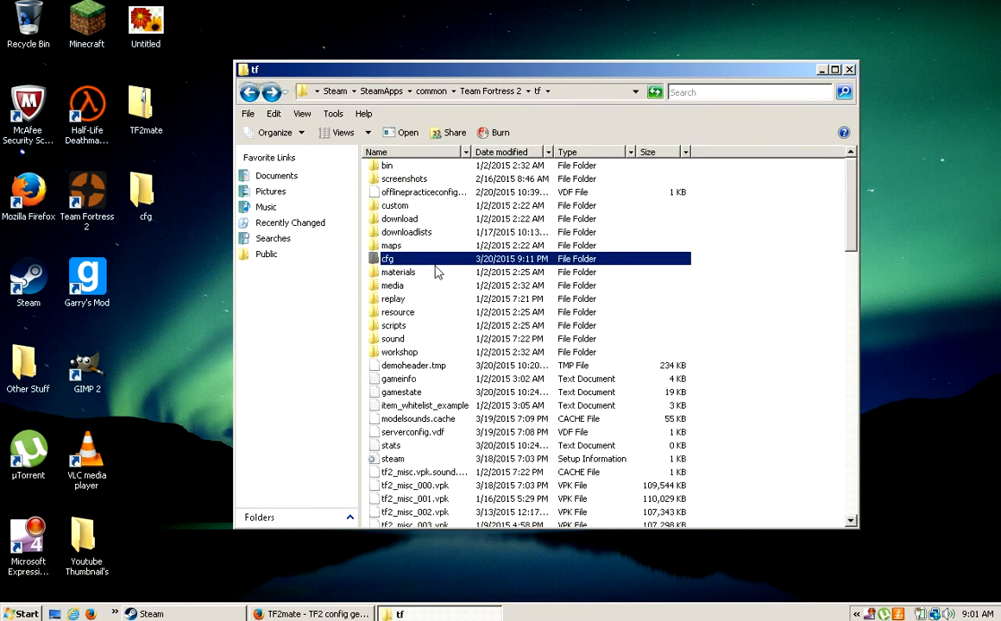
{"action": "mouse_move", "coordinate": [818, 76]}
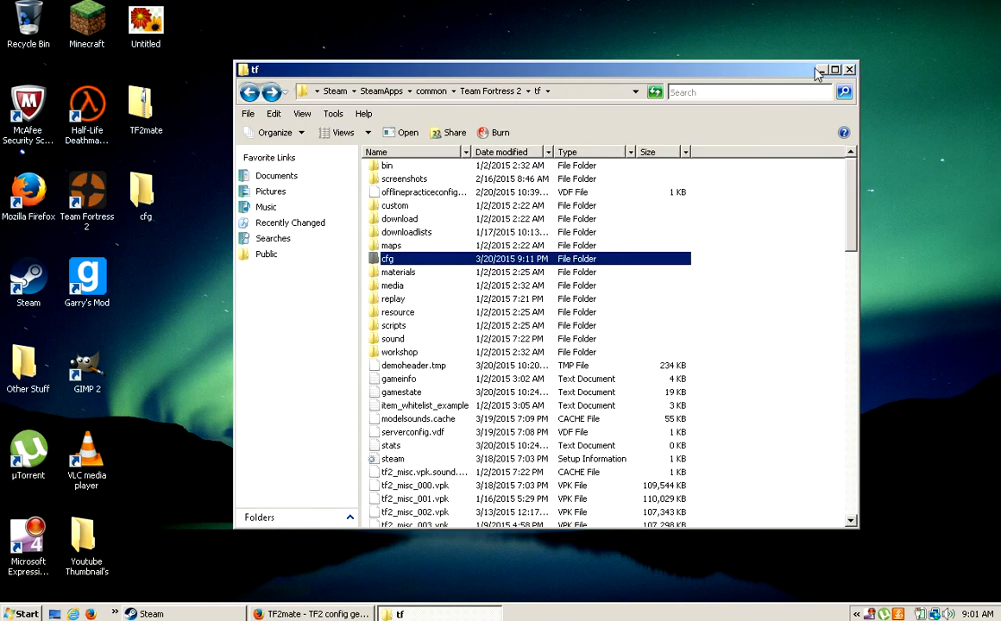
{"action": "left_click", "coordinate": [847, 69]}
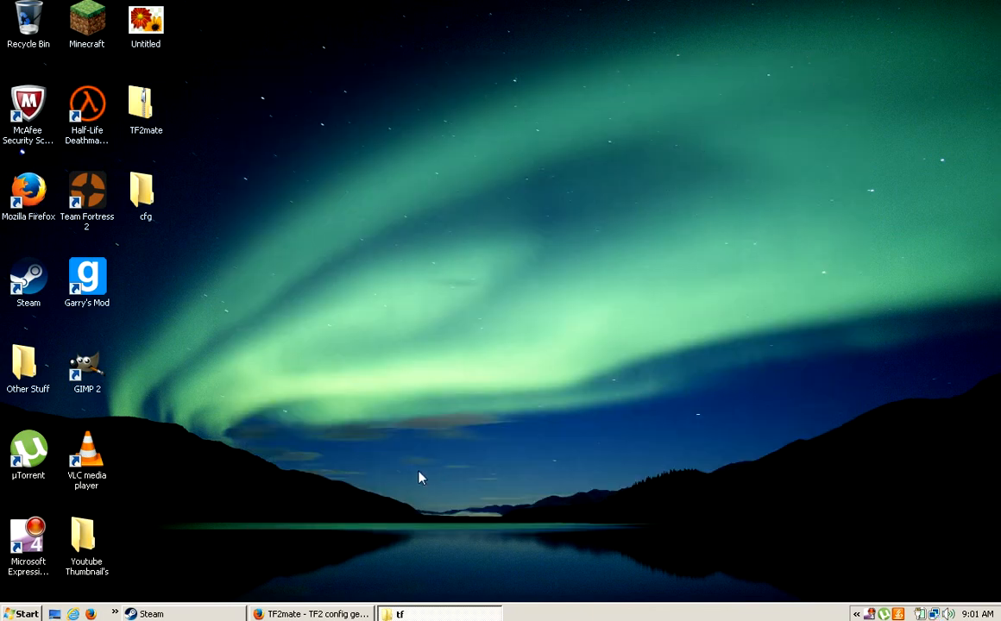
Browse Garry's Mod in the Steam library, then return to the TF2mate launch options page.
{"action": "left_click", "coordinate": [152, 614]}
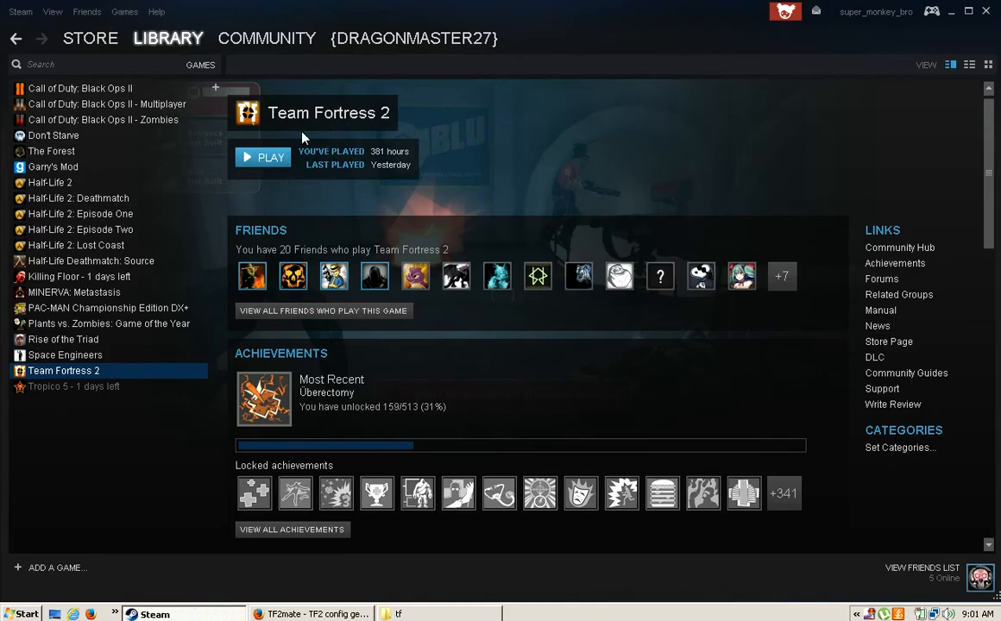
{"action": "mouse_move", "coordinate": [81, 173]}
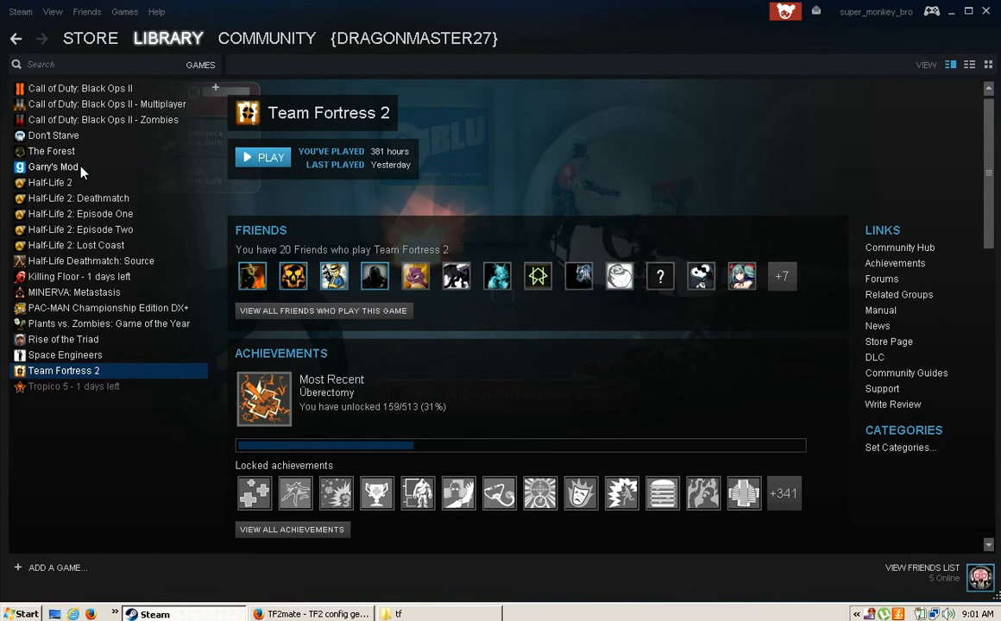
{"action": "left_click", "coordinate": [52, 166]}
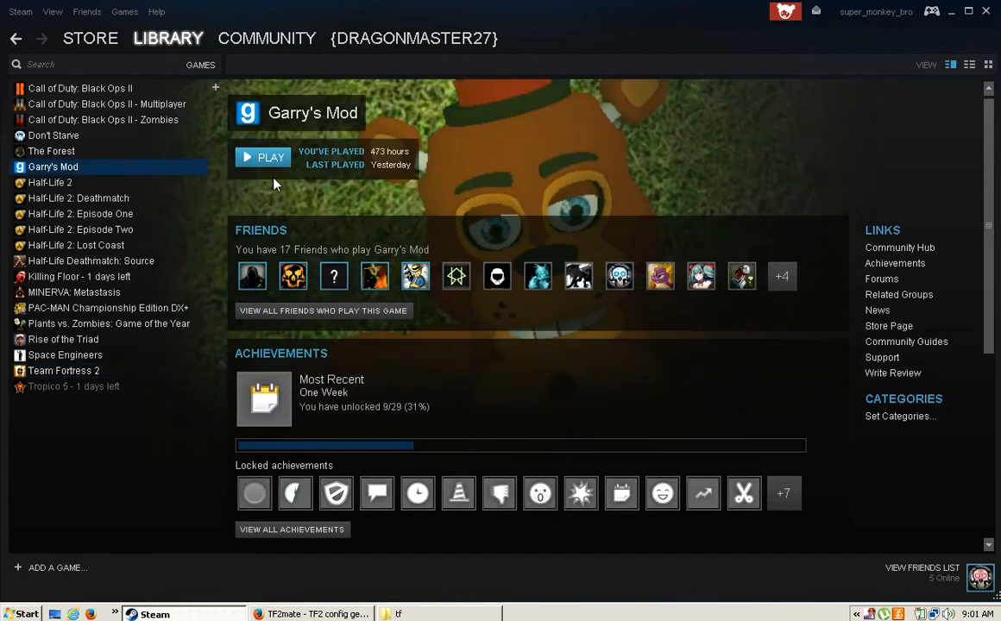
{"action": "mouse_move", "coordinate": [237, 200]}
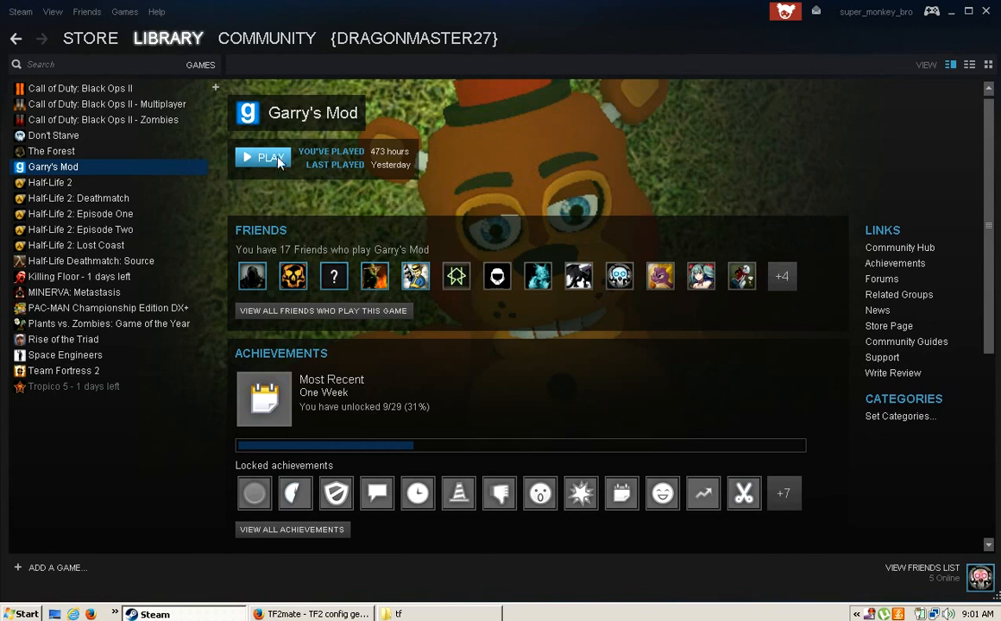
{"action": "mouse_move", "coordinate": [255, 124]}
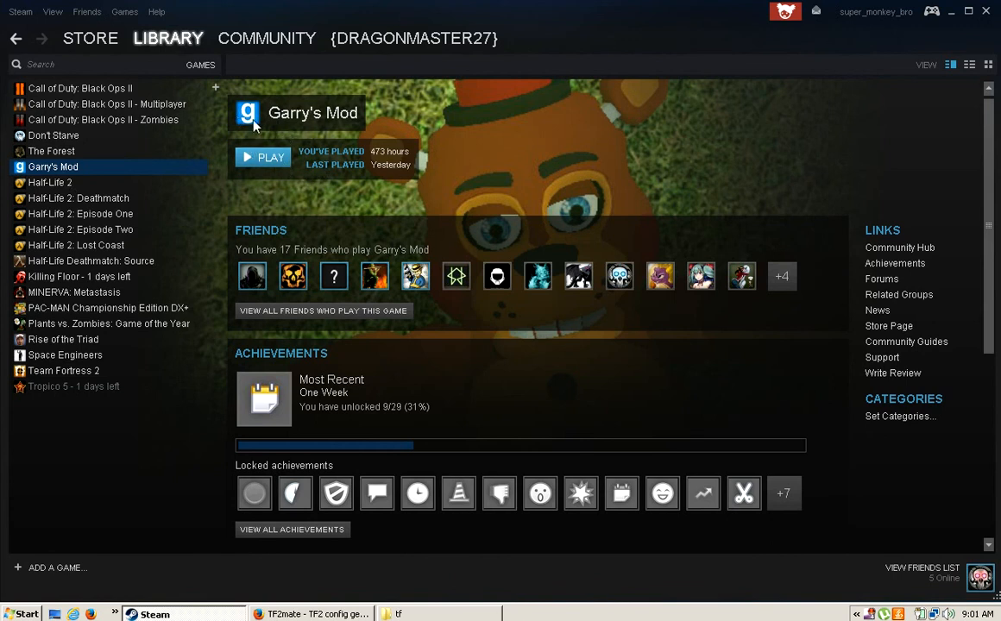
{"action": "mouse_move", "coordinate": [145, 179]}
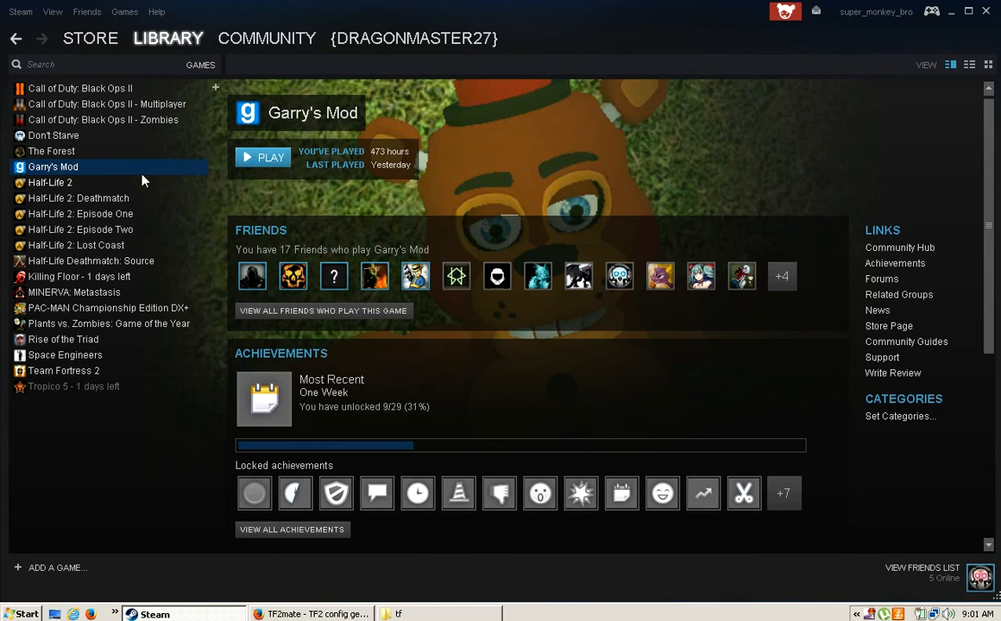
{"action": "mouse_move", "coordinate": [334, 493]}
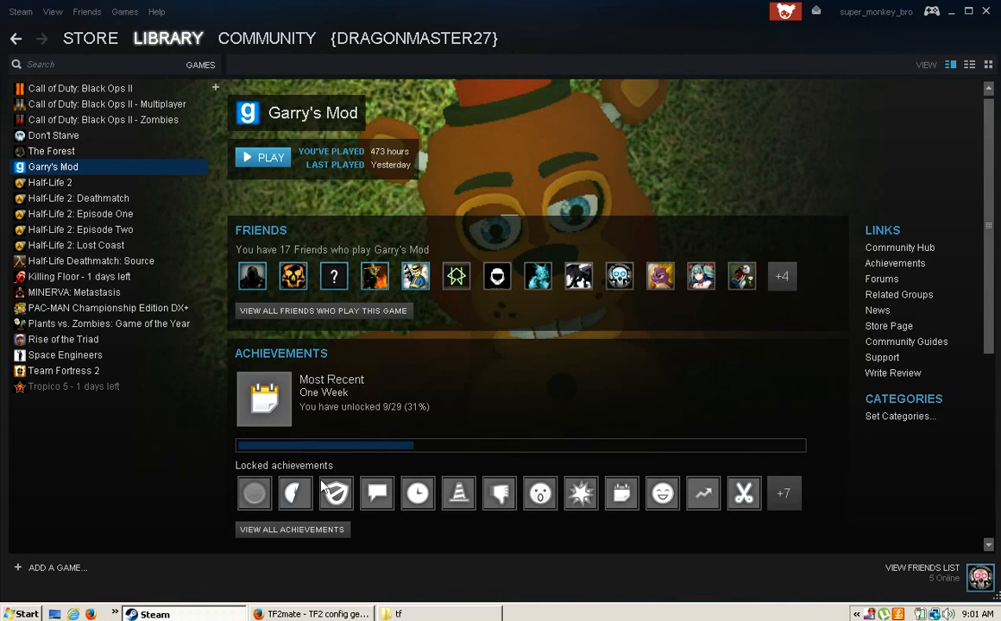
{"action": "left_click", "coordinate": [311, 614]}
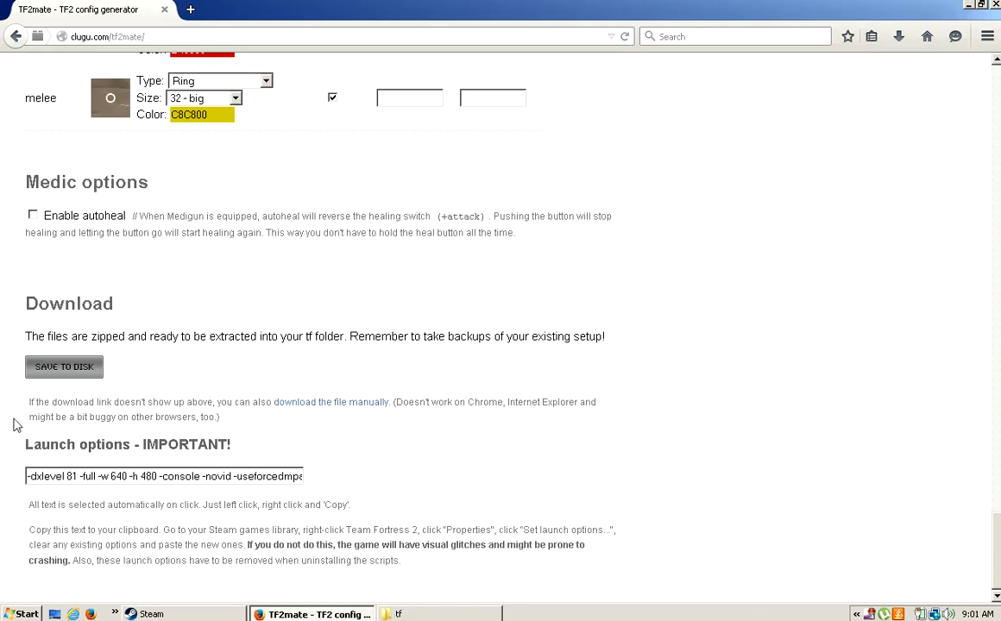